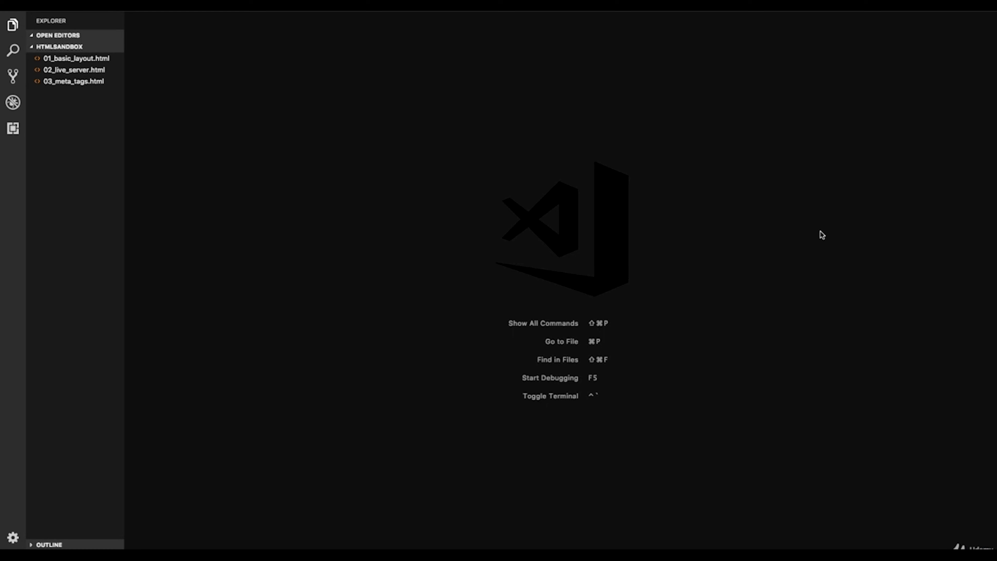
{"action": "mouse_move", "coordinate": [233, 175]}
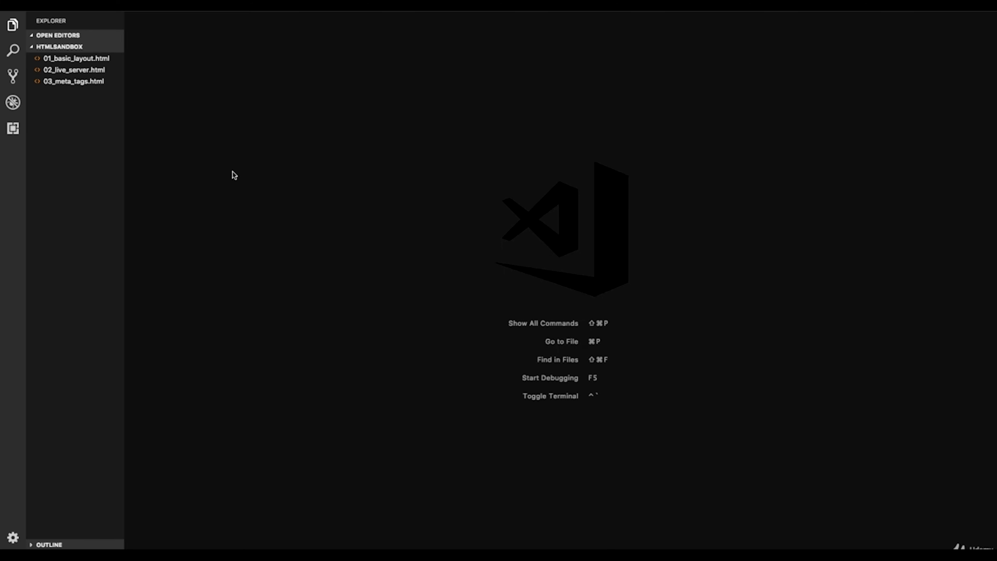
Create a new file named 04_typography.html in the HTMLSANDBOX project and open it
{"action": "left_click", "coordinate": [74, 47]}
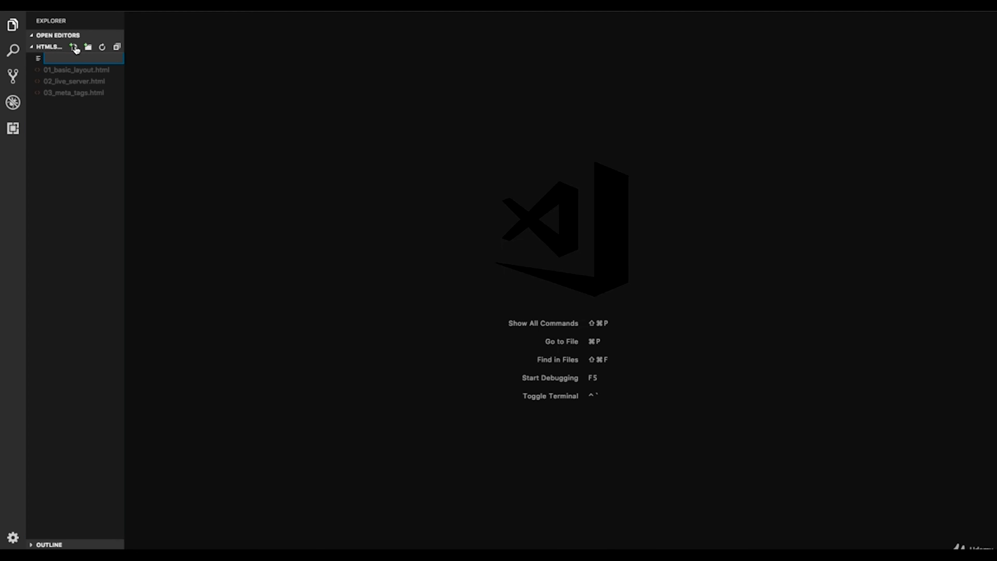
{"action": "type", "text": "04_"}
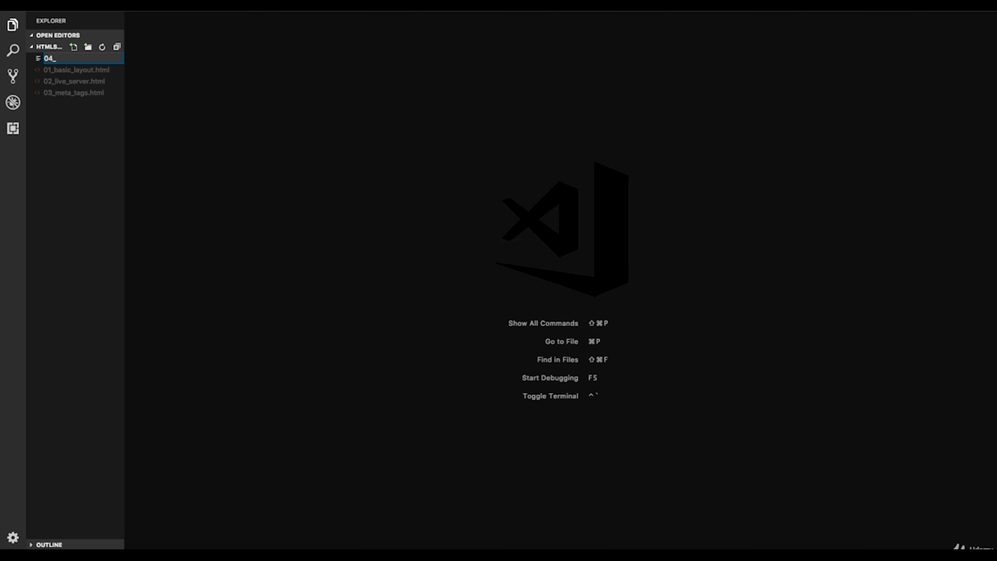
{"action": "type", "text": "typogra"}
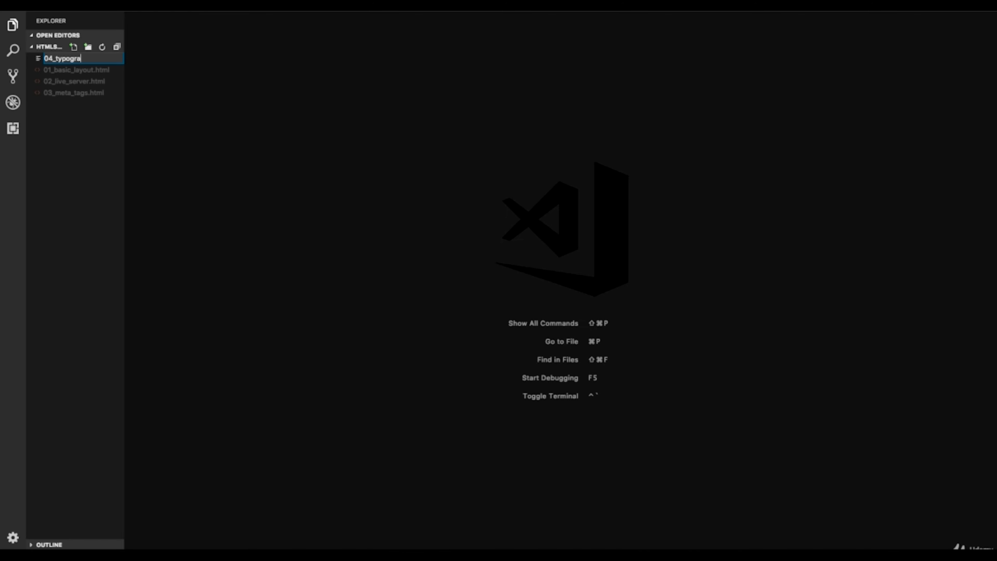
{"action": "type", "text": "phy"}
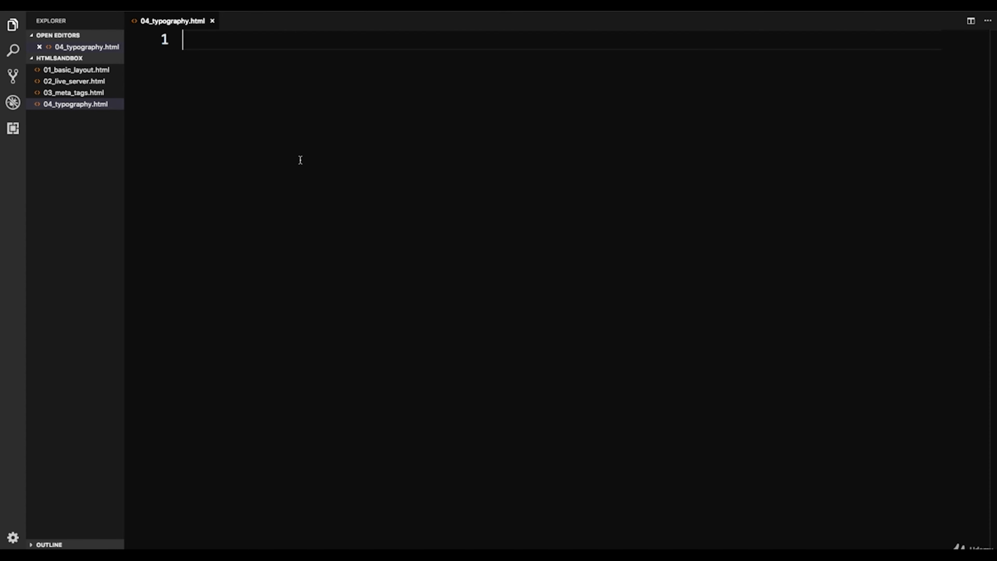
{"action": "mouse_move", "coordinate": [256, 91]}
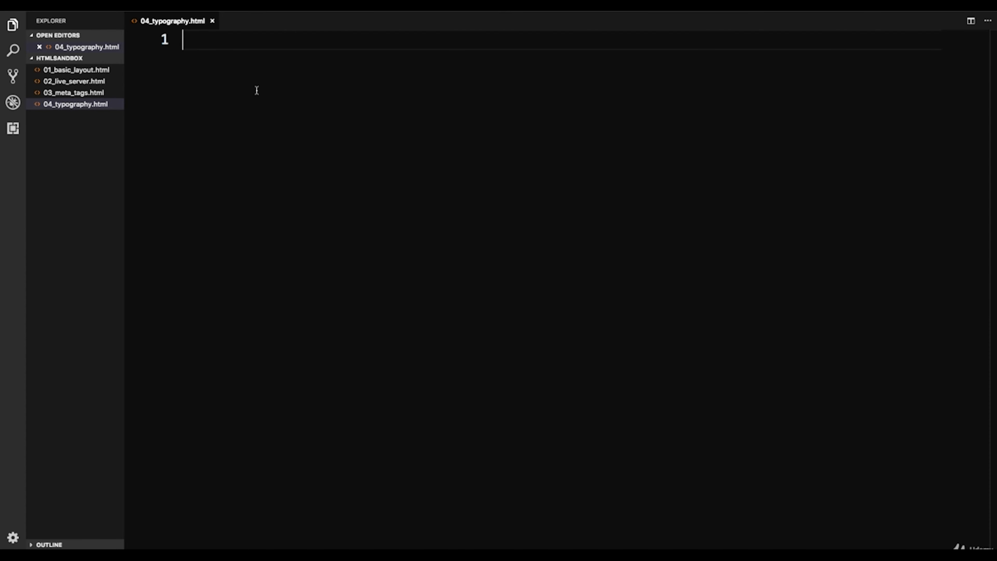
Insert the Emmet HTML5 boilerplate and retitle the page 'Headings, Paragraphs, Typography'
{"action": "type", "text": "!DOCTYPE html>"}
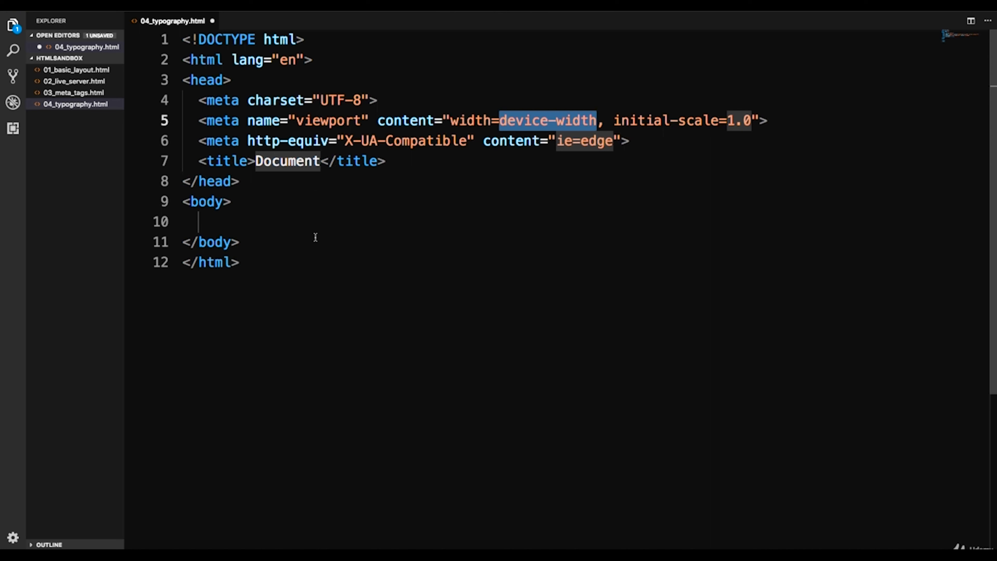
{"action": "mouse_move", "coordinate": [294, 167]}
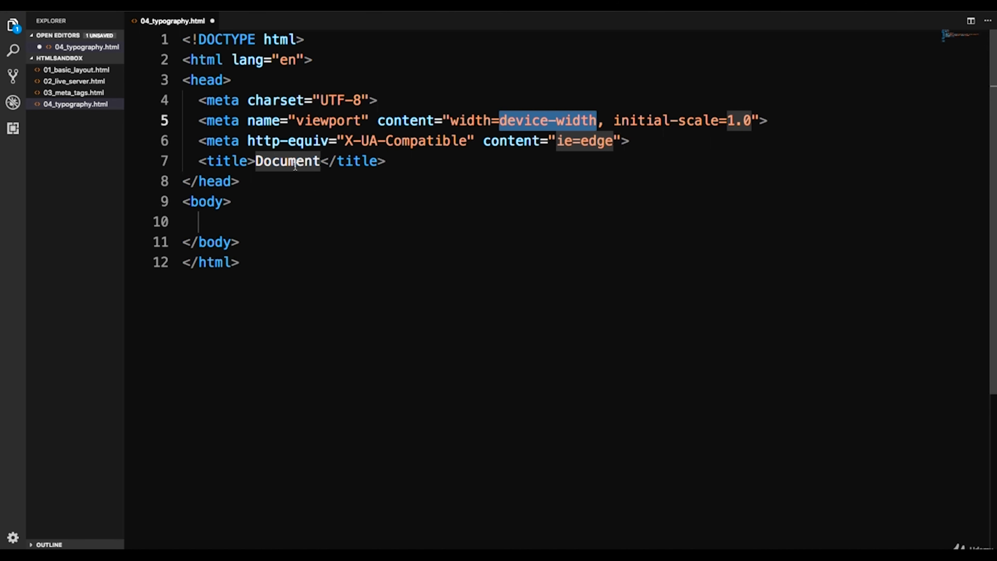
{"action": "double_click", "coordinate": [287, 161]}
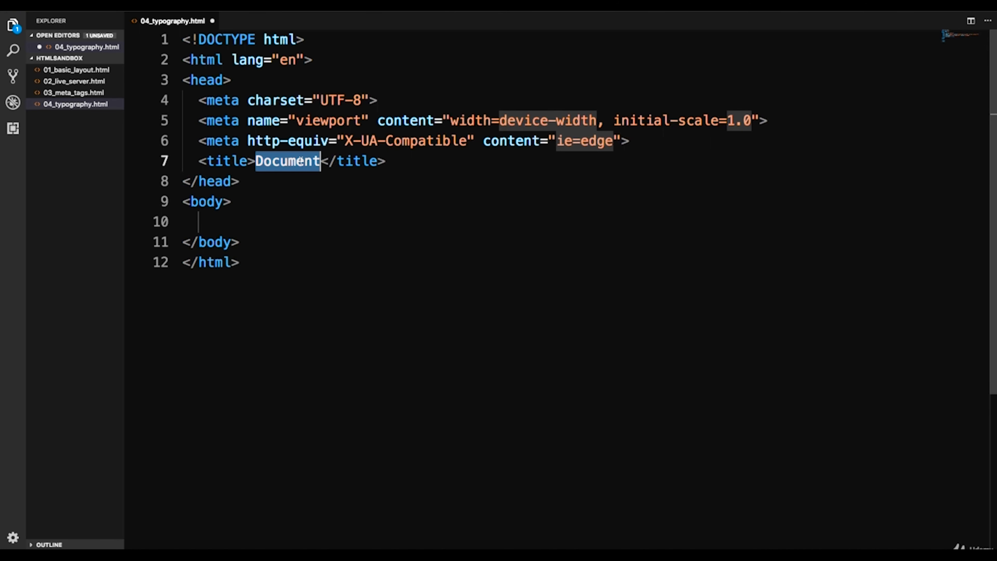
{"action": "type", "text": "Headings"}
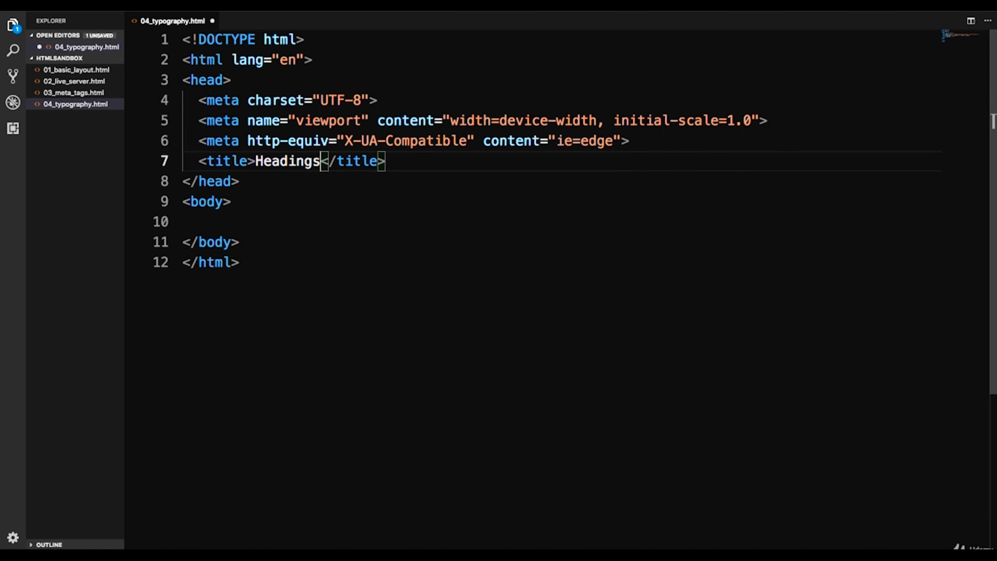
{"action": "type", "text": ", Paragraph"}
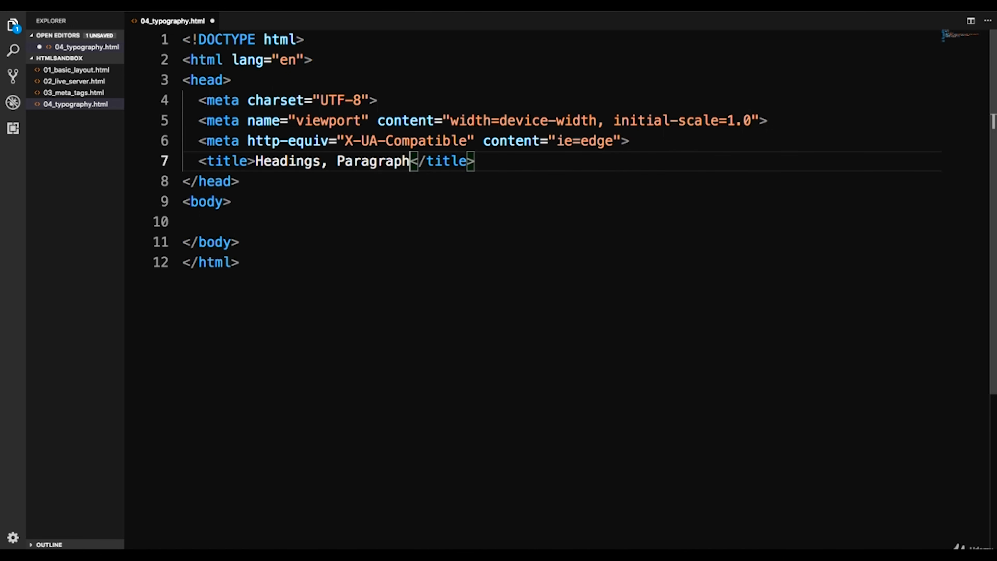
{"action": "type", "text": "s, Typogr"}
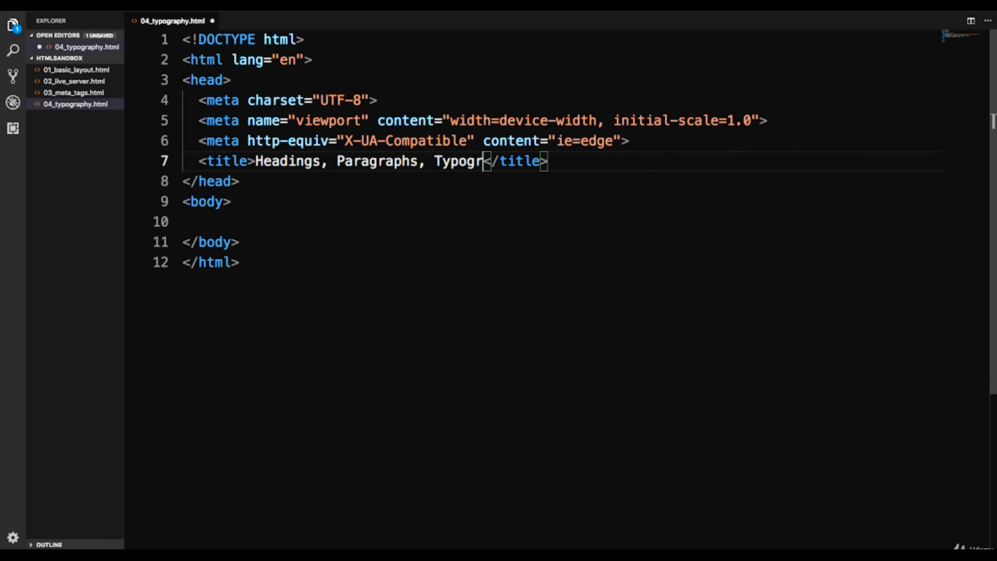
{"action": "type", "text": "a"}
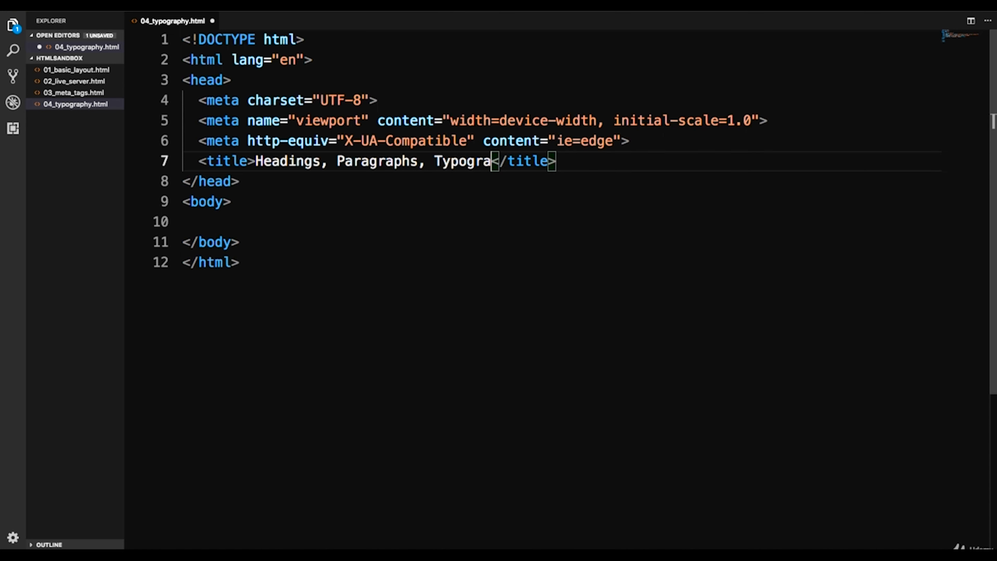
{"action": "key", "text": "Backspace"}
{"action": "type", "text": "phy"}
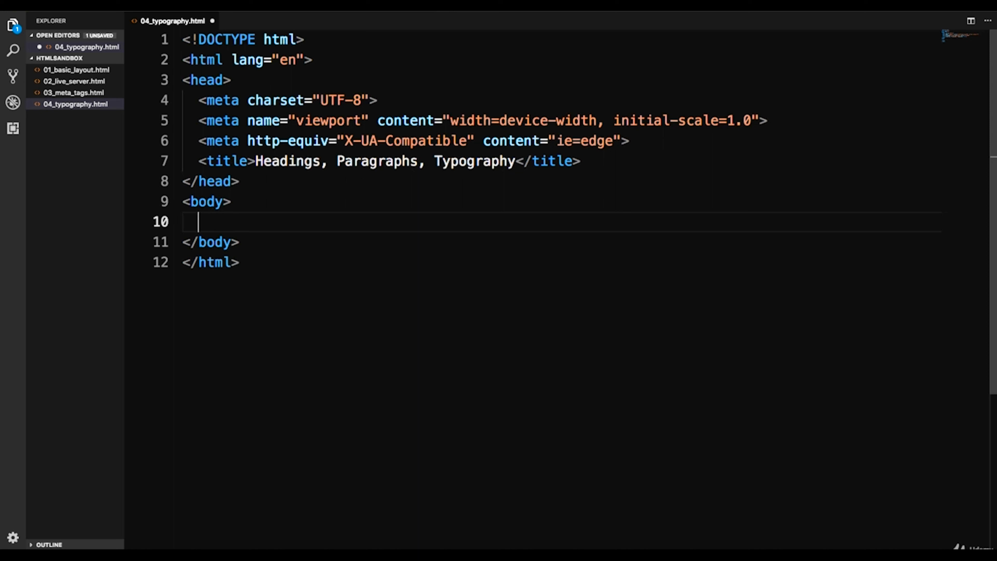
Write a <!-- Headings --> comment in the body with an empty h1 element below it
{"action": "type", "text": "<!--  -->"}
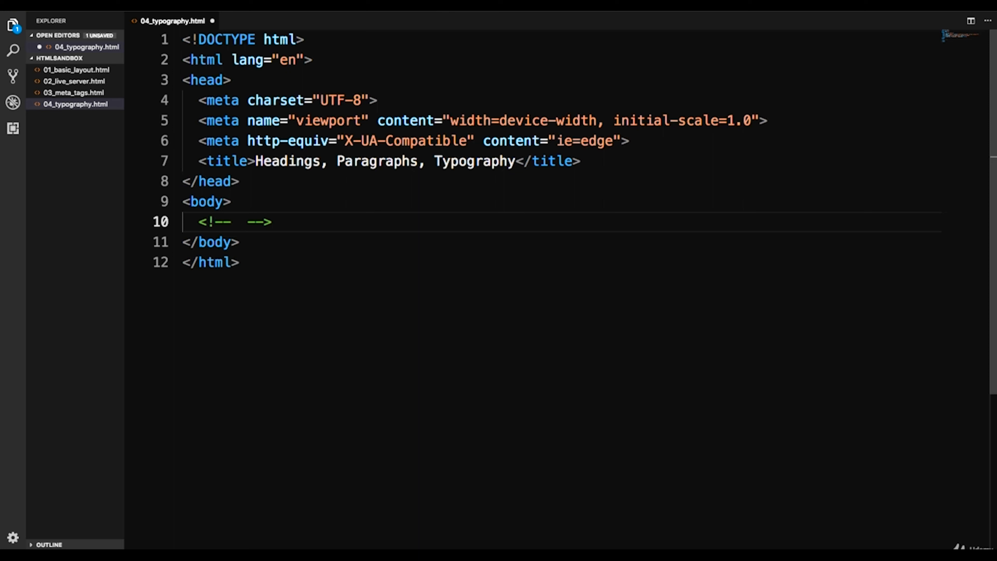
{"action": "type", "text": "Headings"}
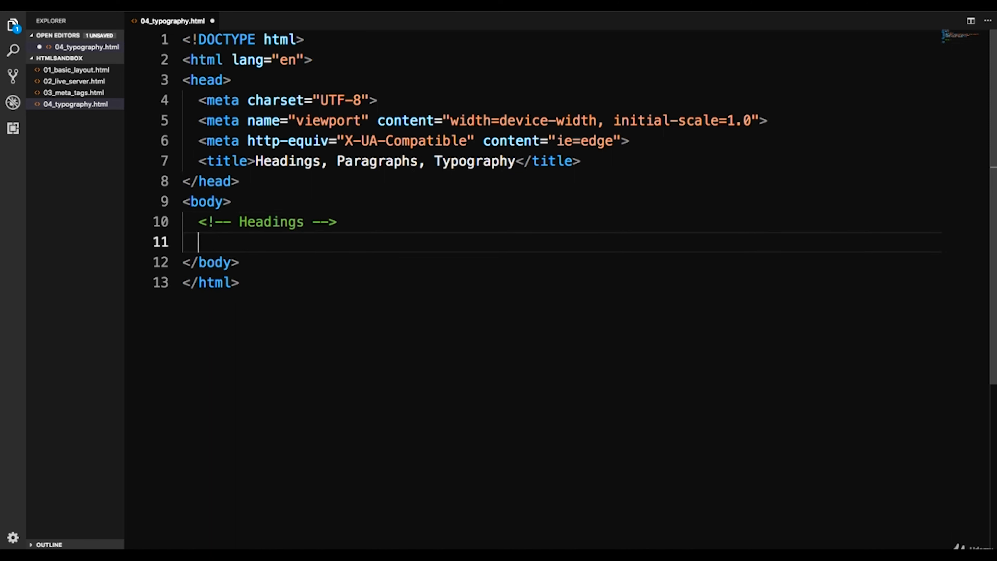
{"action": "key", "text": "Backspace"}
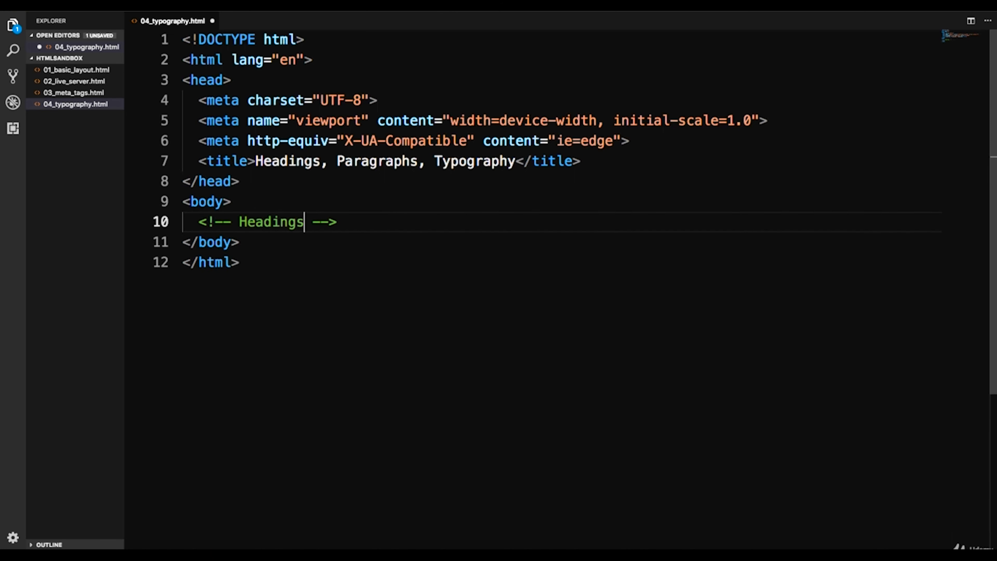
{"action": "key", "text": "End"}
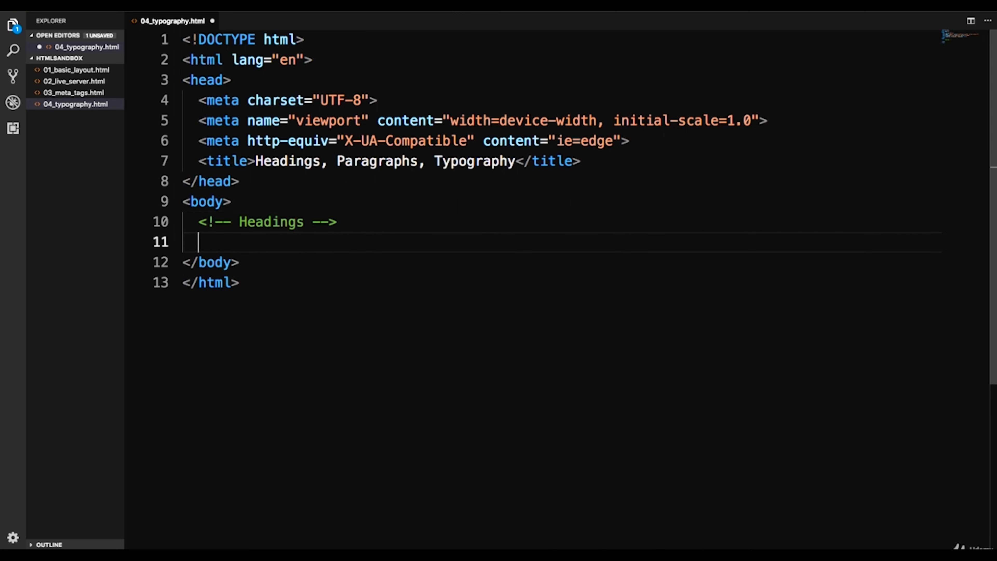
{"action": "key", "text": "Backspace"}
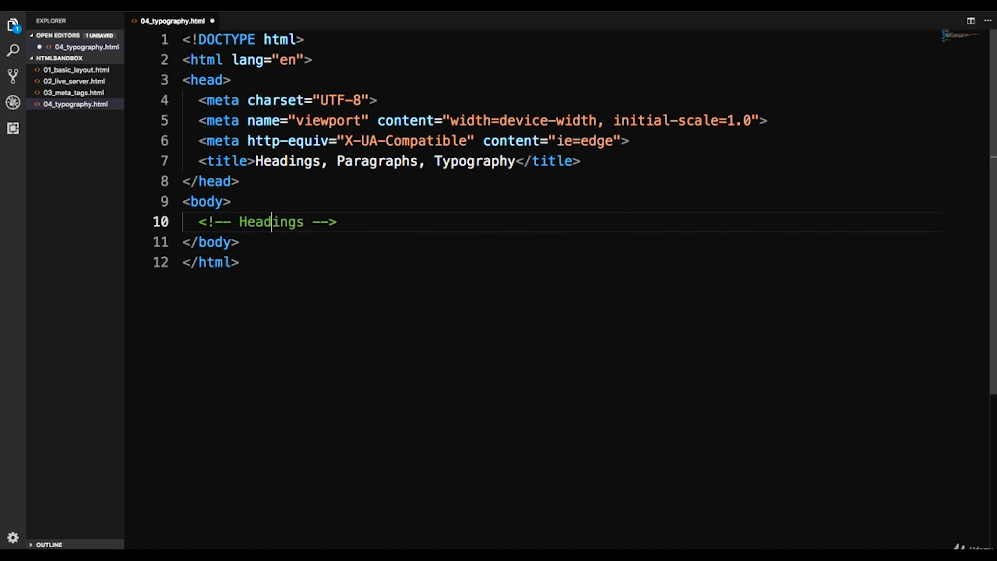
{"action": "key", "text": "Return"}
{"action": "type", "text": "<h1></h1>"}
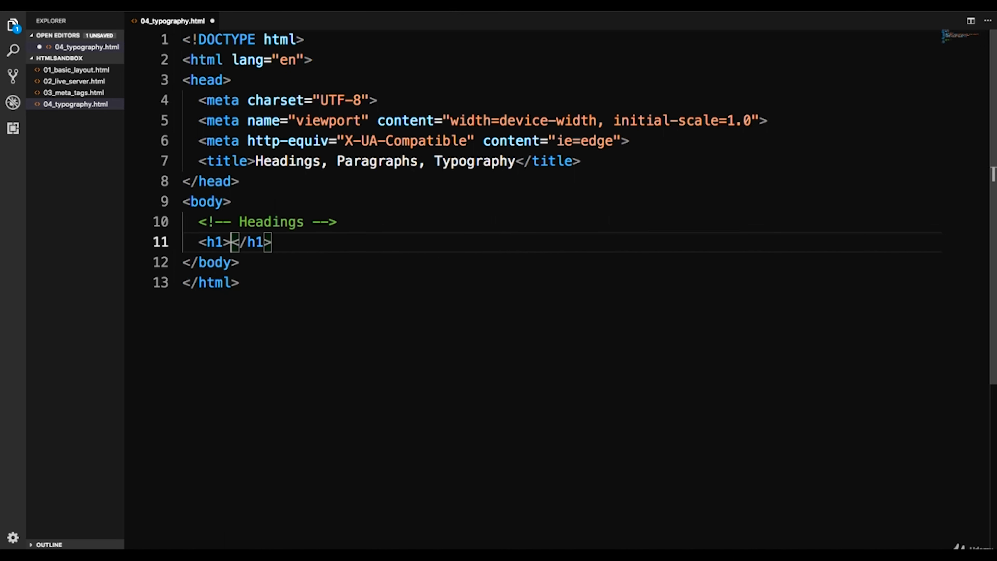
Fill h1 through h6 with Heading 1 to Heading 6 text and save the file
{"action": "type", "text": "Heading 1"}
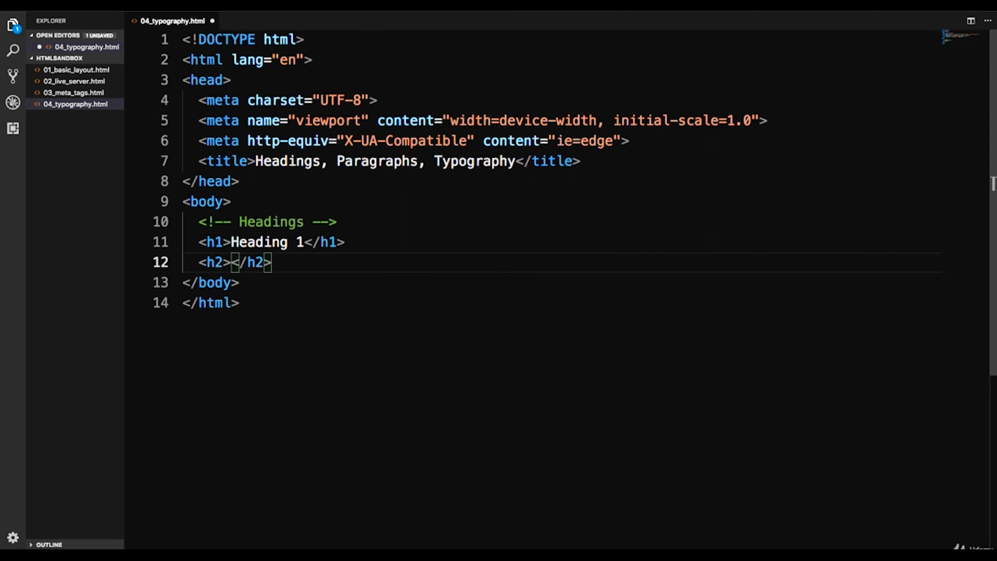
{"action": "type", "text": "Heading 2"}
{"action": "type", "text": "<h5></h5>"}
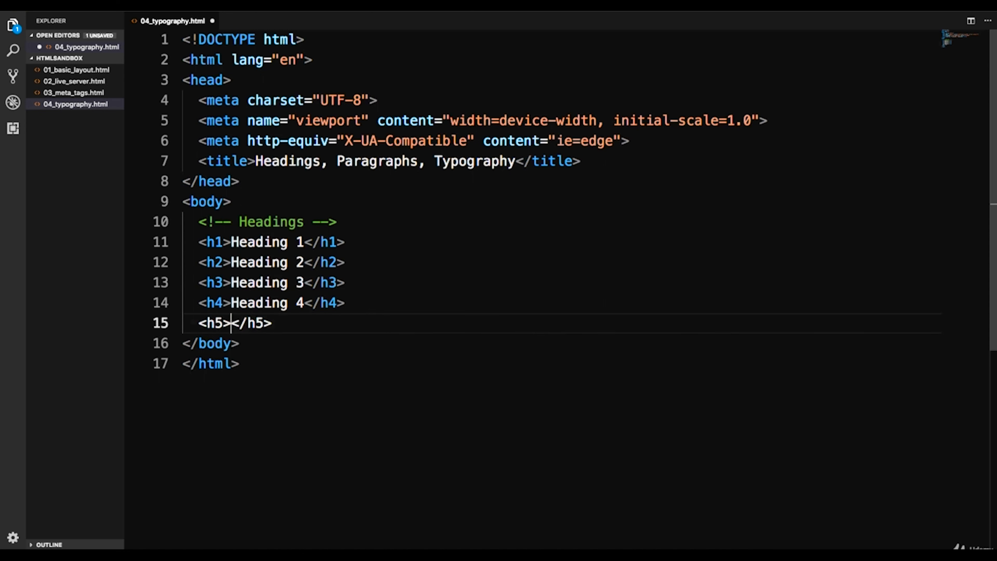
{"action": "type", "text": "Heading 6</h6>"}
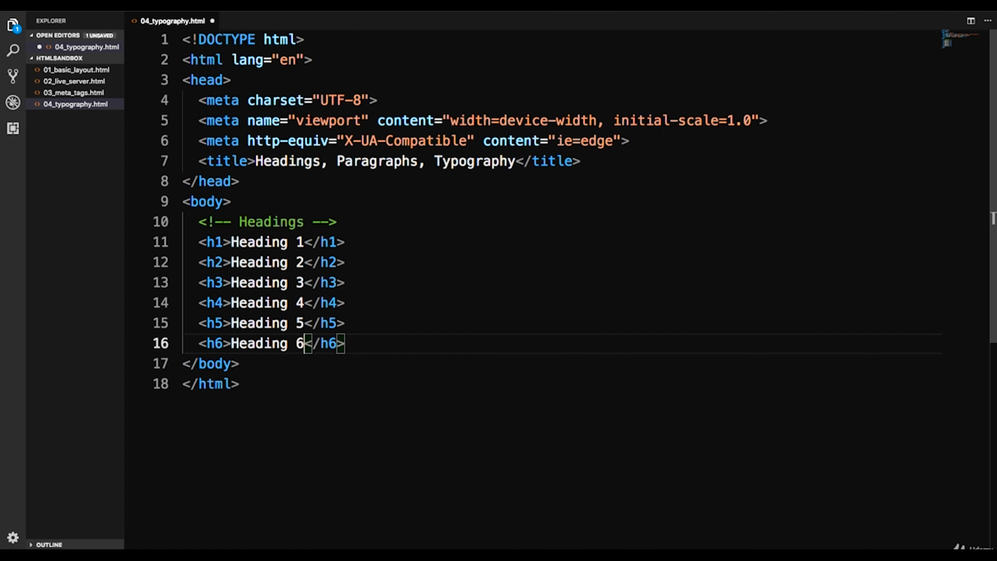
{"action": "key", "text": "ctrl+s"}
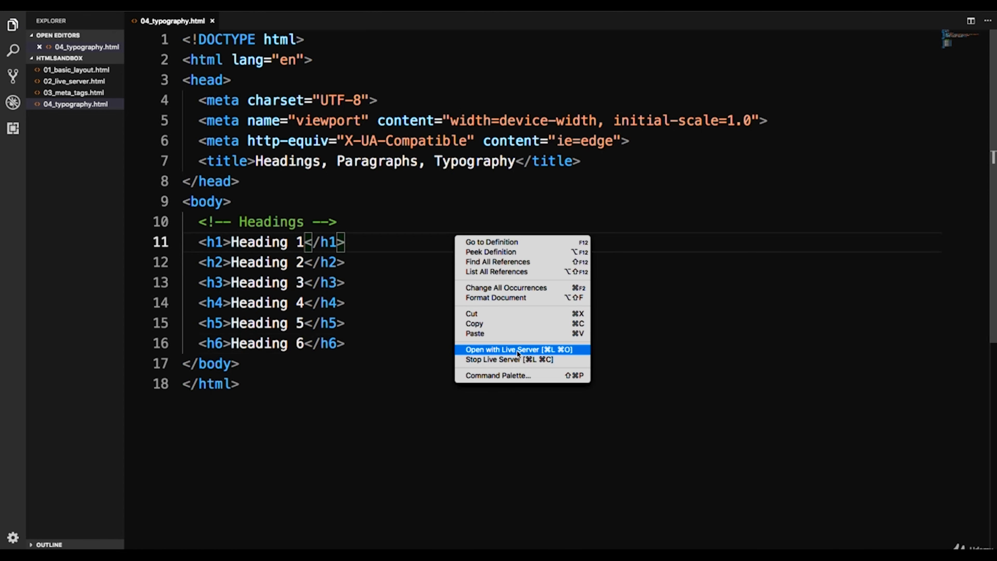
{"action": "left_click", "coordinate": [517, 349]}
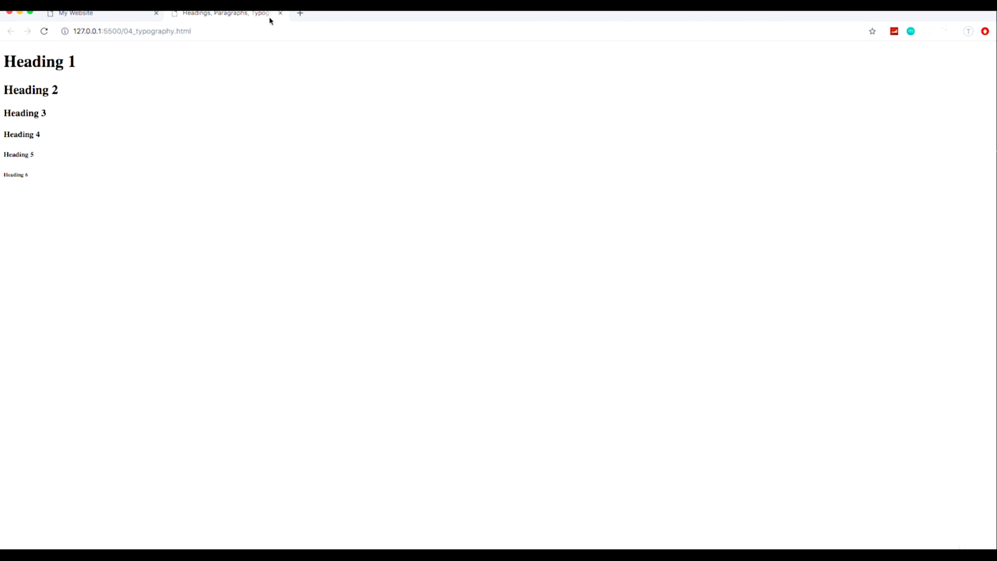
{"action": "left_click", "coordinate": [156, 12]}
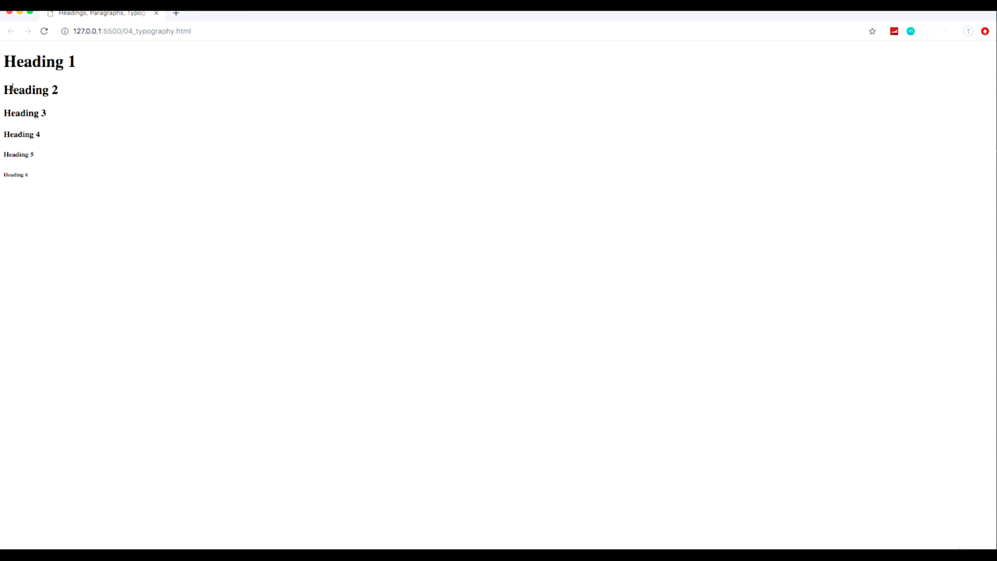
{"action": "double_click", "coordinate": [38, 61]}
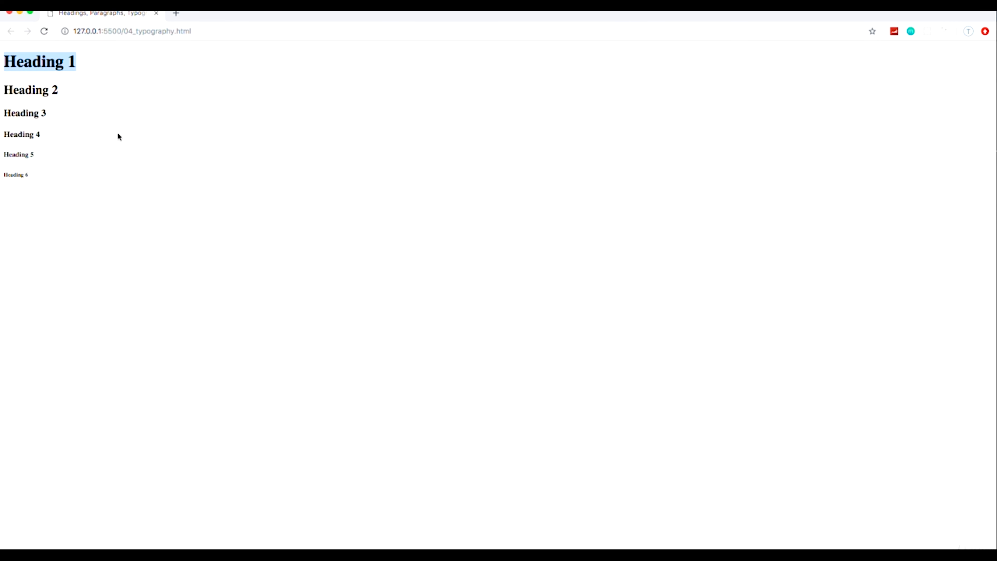
{"action": "mouse_move", "coordinate": [30, 133]}
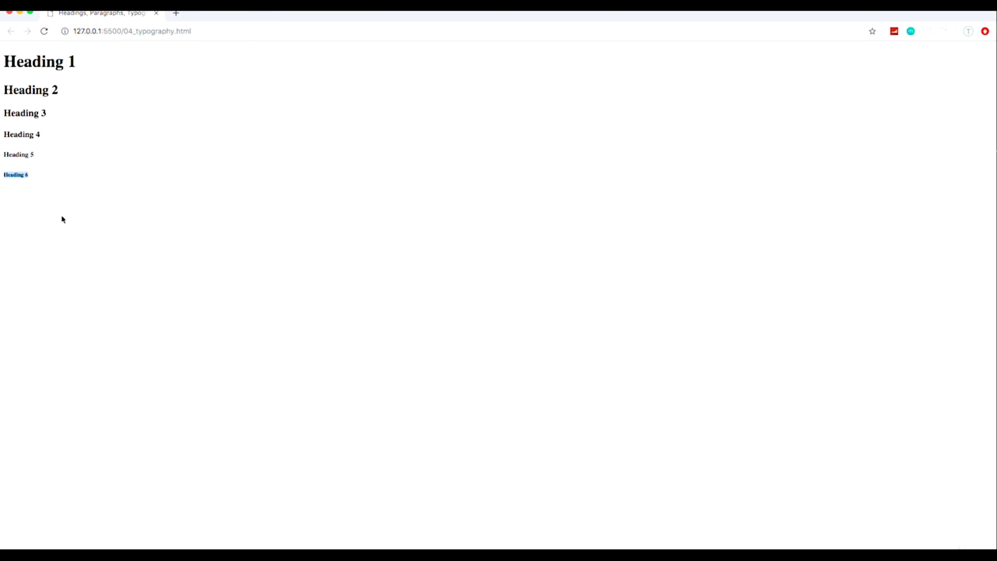
{"action": "mouse_move", "coordinate": [88, 223]}
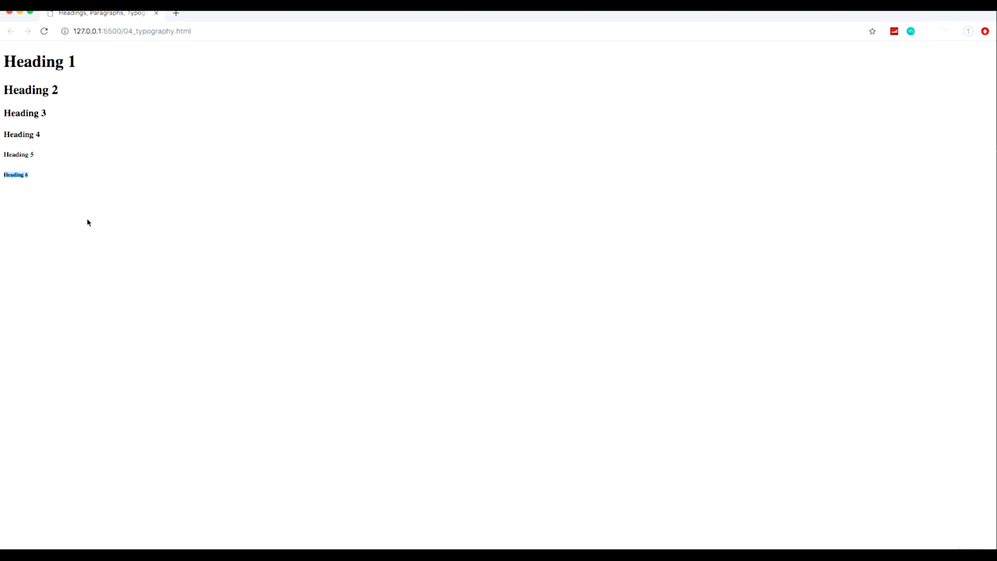
{"action": "mouse_move", "coordinate": [147, 179]}
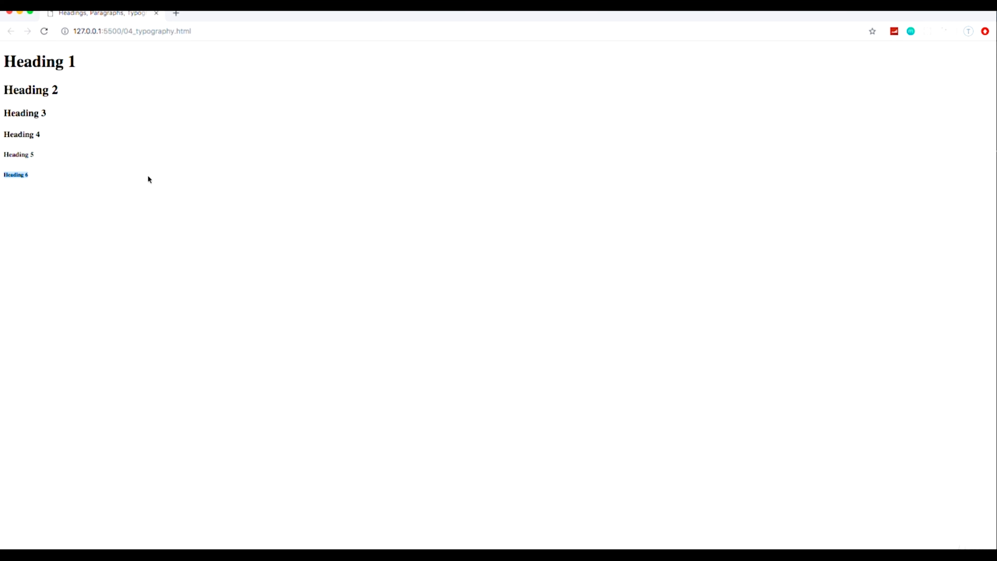
{"action": "mouse_move", "coordinate": [113, 119]}
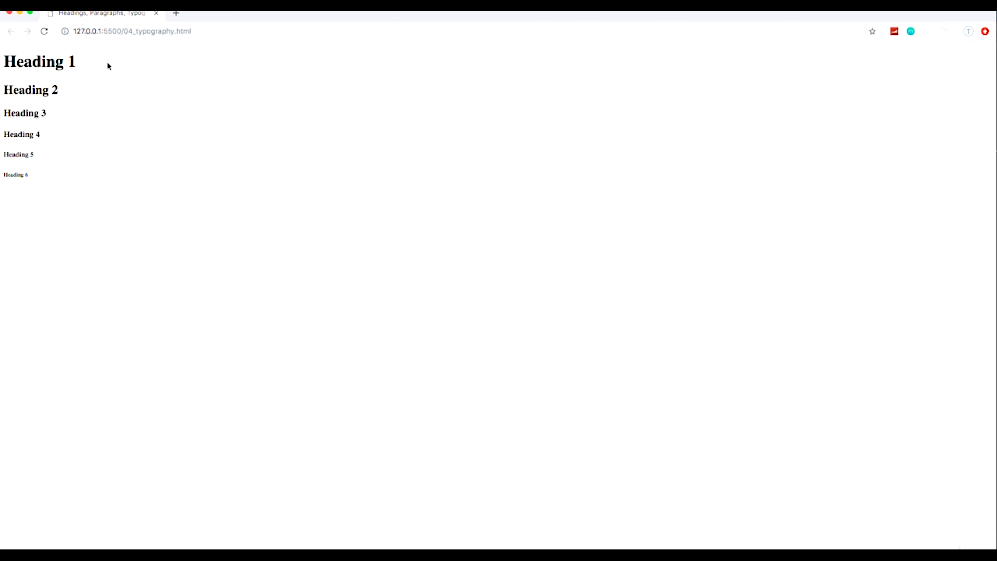
{"action": "mouse_move", "coordinate": [96, 65]}
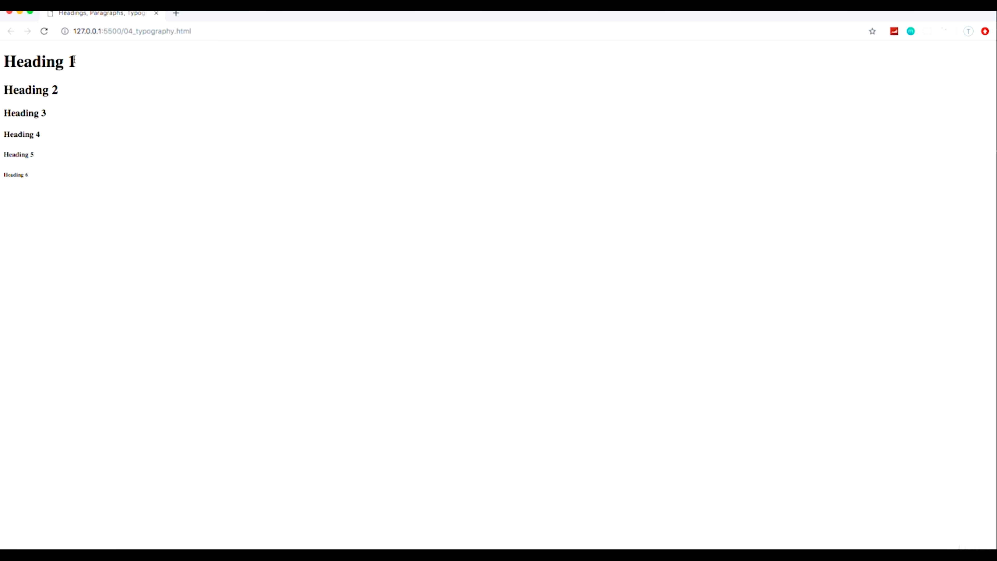
{"action": "double_click", "coordinate": [38, 61]}
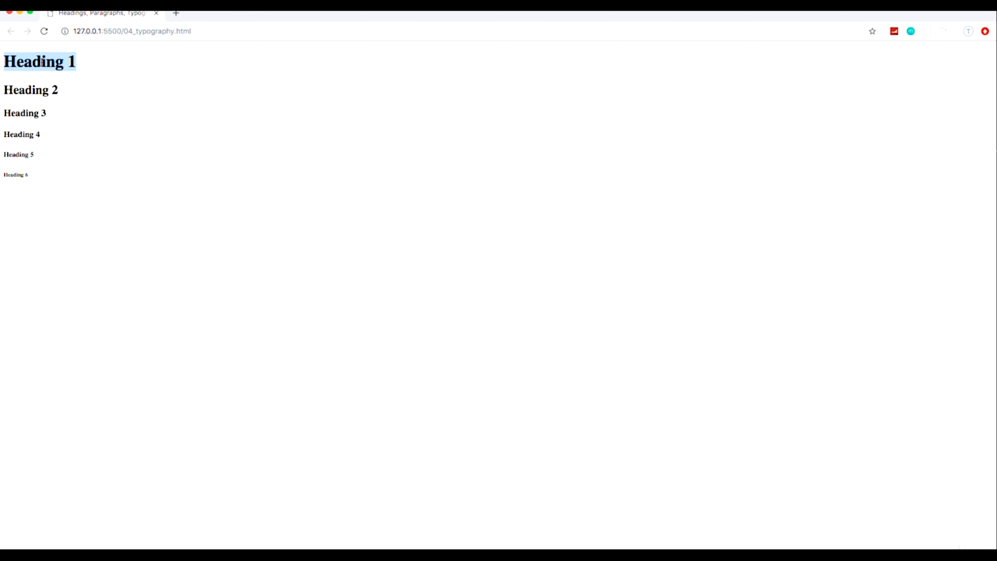
{"action": "mouse_move", "coordinate": [63, 95]}
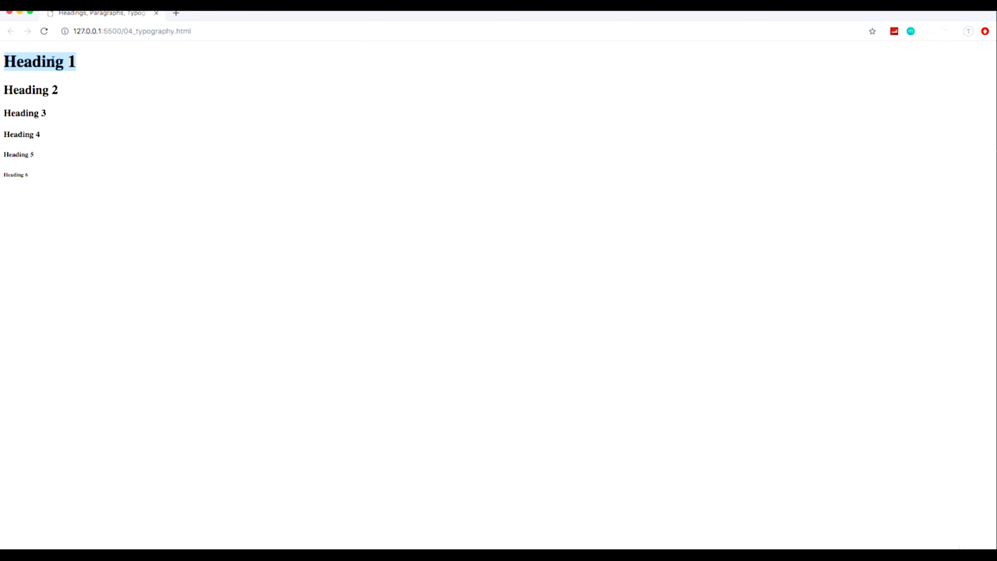
{"action": "mouse_move", "coordinate": [85, 123]}
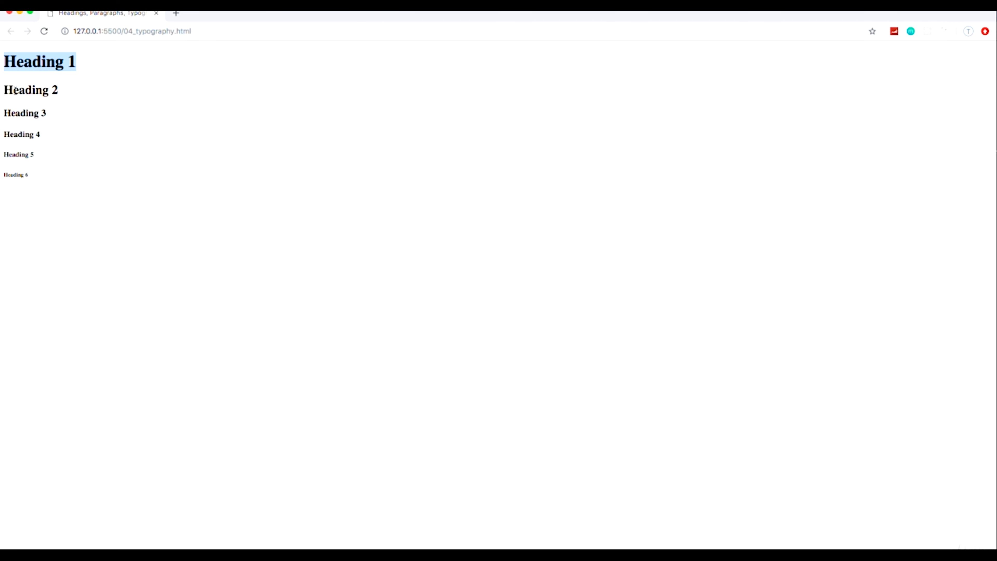
{"action": "mouse_move", "coordinate": [40, 166]}
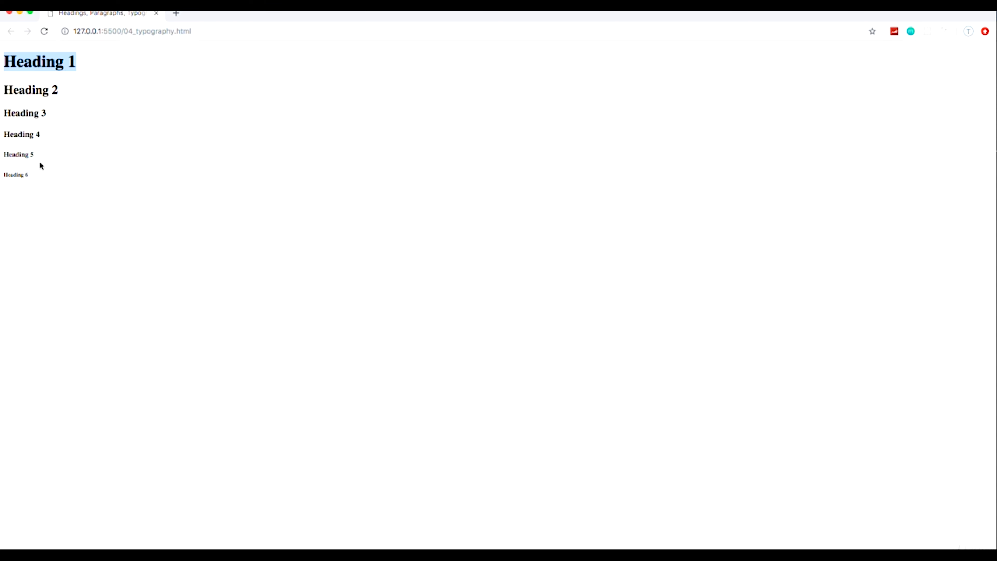
{"action": "mouse_move", "coordinate": [400, 257]}
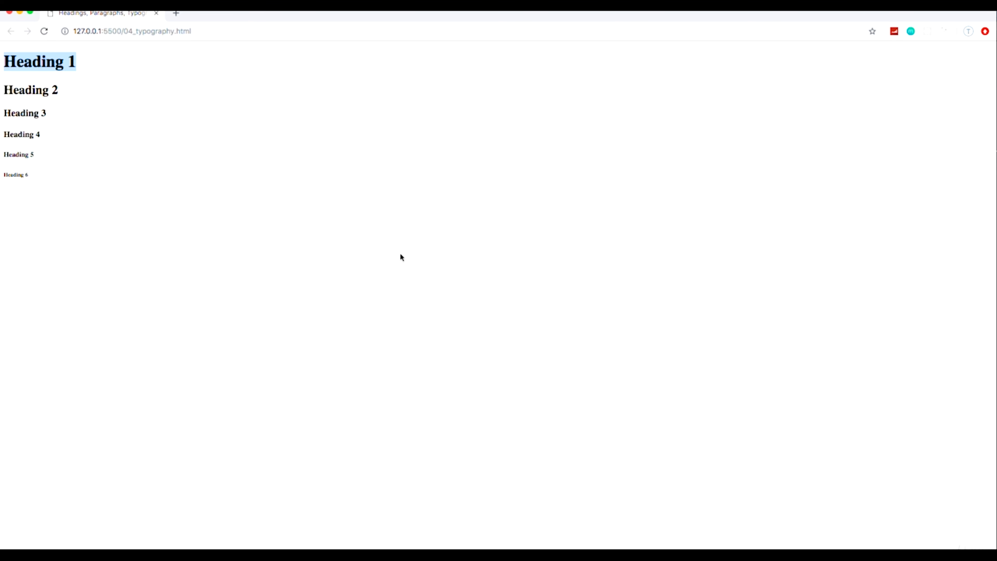
{"action": "mouse_move", "coordinate": [303, 244]}
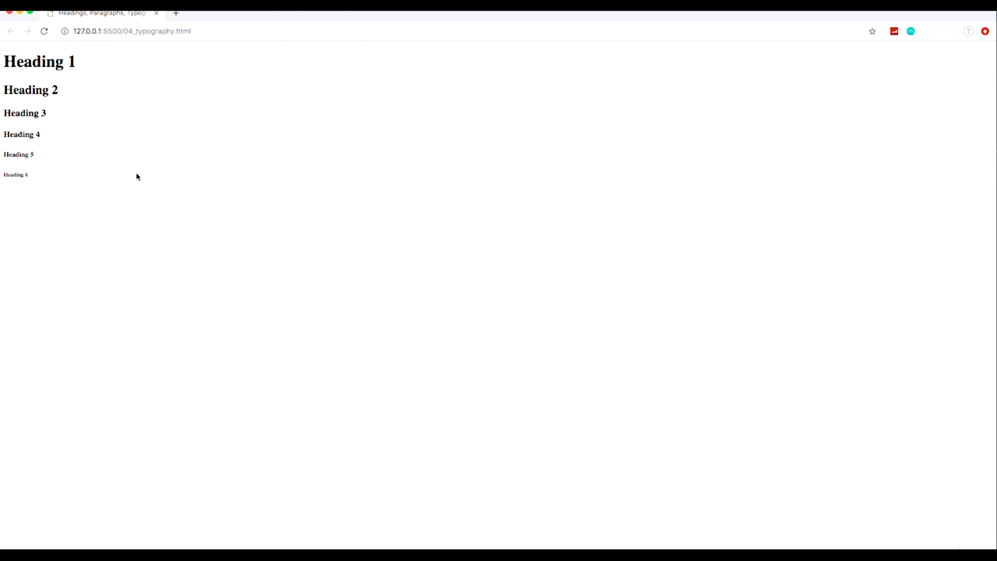
{"action": "mouse_move", "coordinate": [89, 74]}
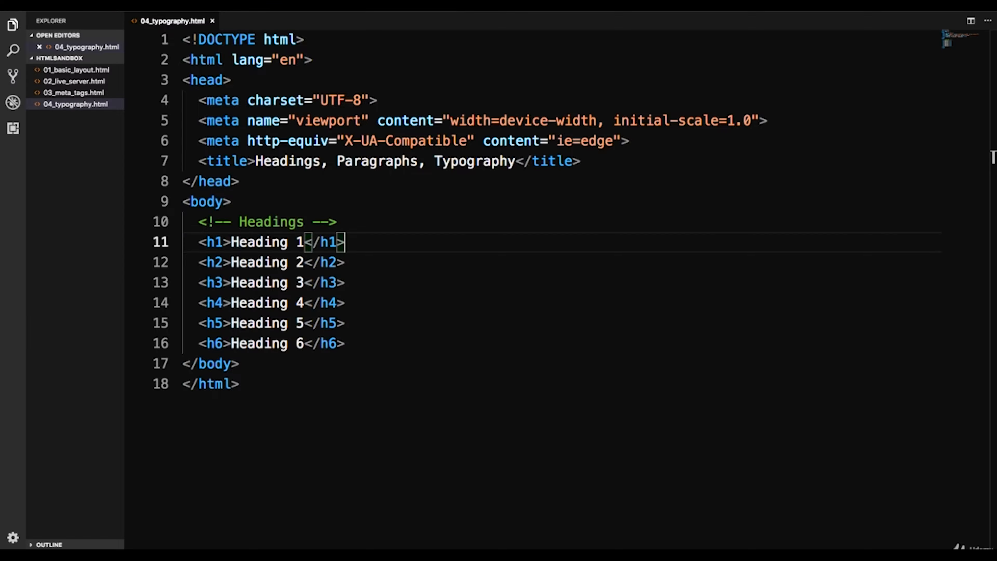
{"action": "mouse_move", "coordinate": [349, 209]}
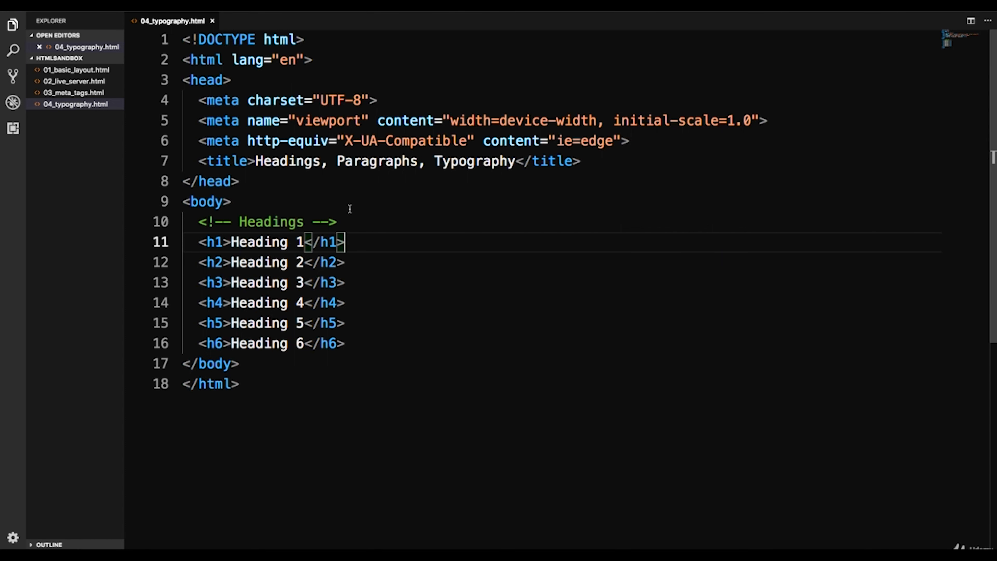
Add a <!-- Paragraph --> comment after Heading 6 and a p element filled with lorem ipsum text
{"action": "key", "text": "Enter"}
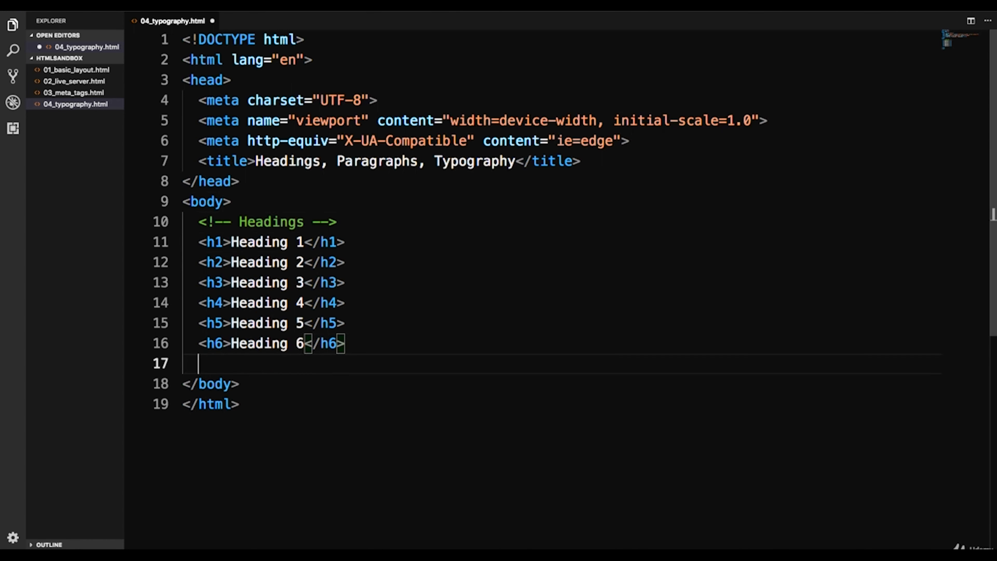
{"action": "type", "text": "<!-- Parag -->"}
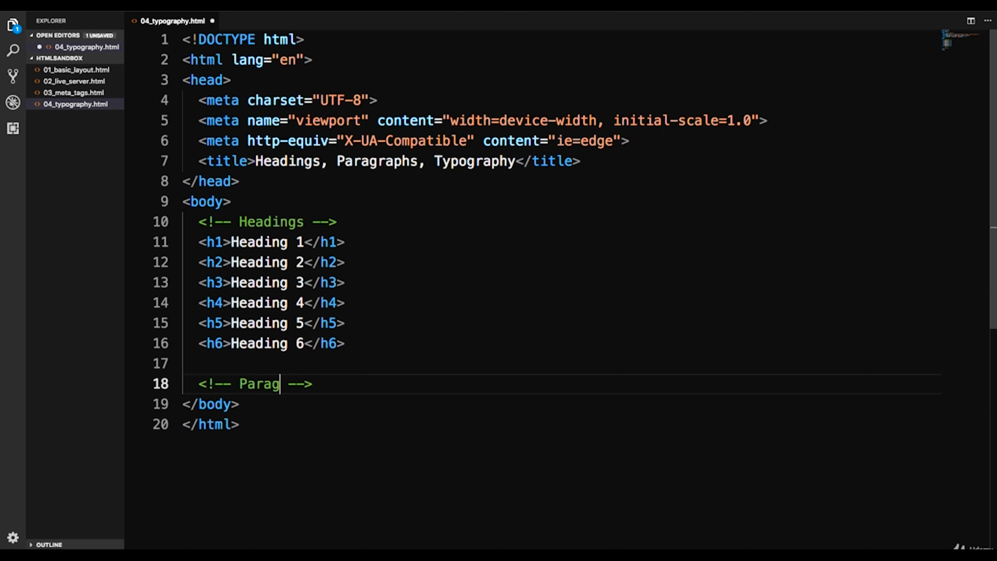
{"action": "type", "text": "raph"}
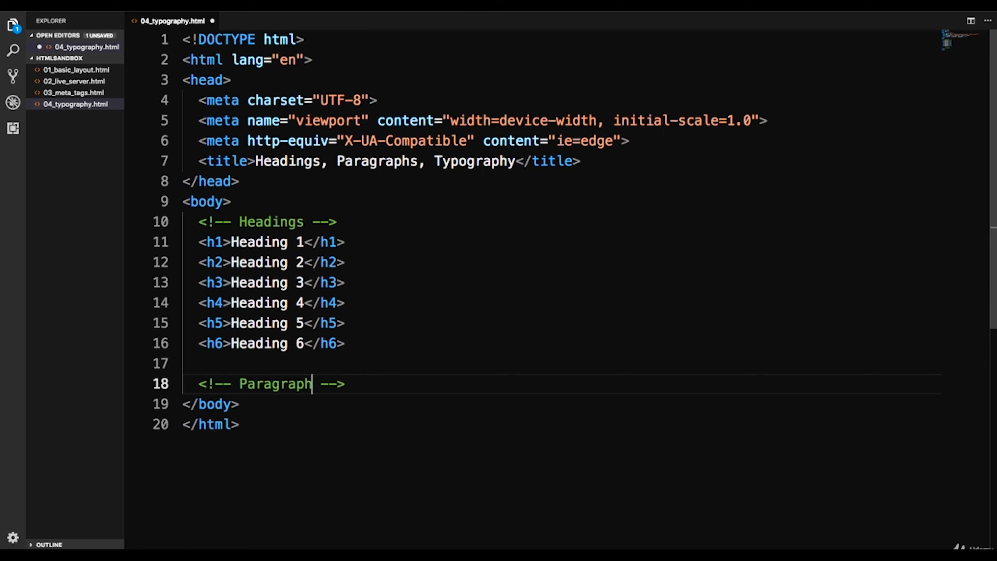
{"action": "type", "text": "p"}
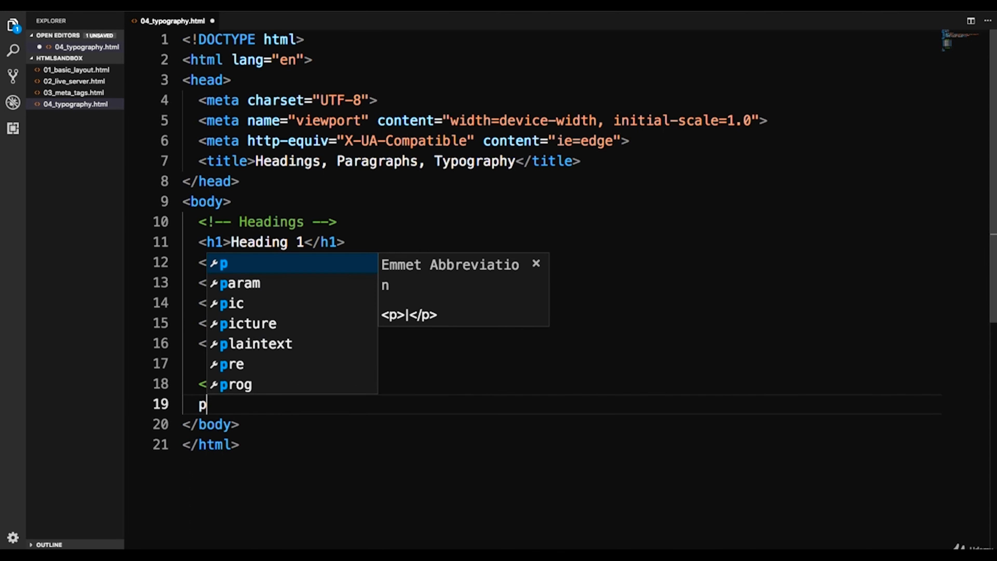
{"action": "key", "text": "Enter"}
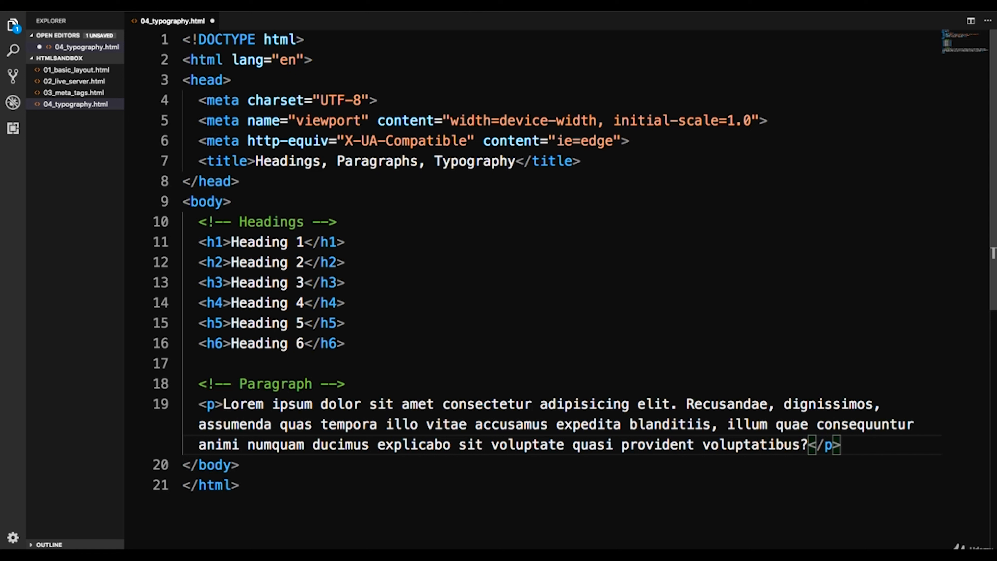
{"action": "type", "text": "lorem"}
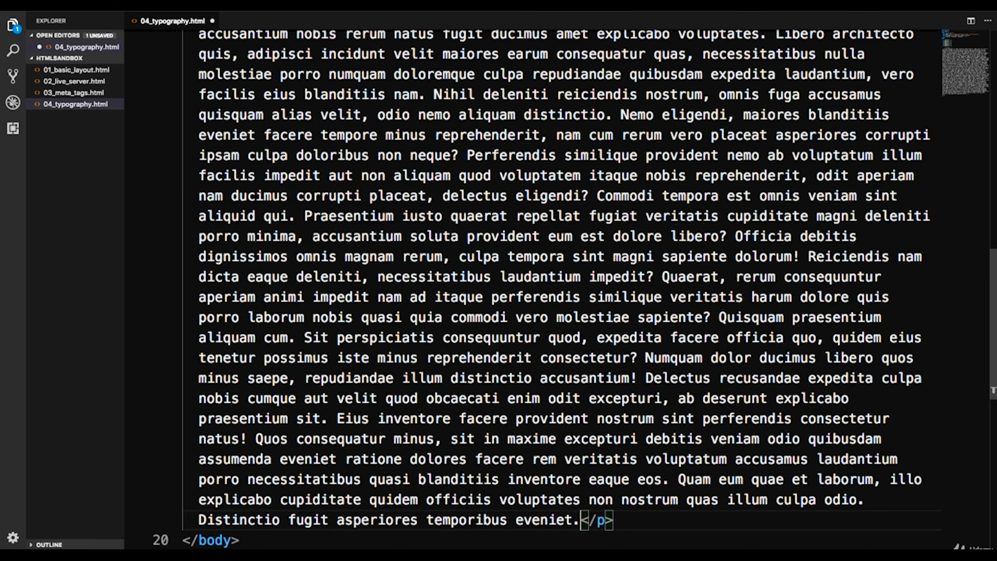
Wrap 'exercitationem eius nulla consectetur!' in a strong element, moving </strong> after 'consectetur!'
{"action": "key", "text": "ctrl+z"}
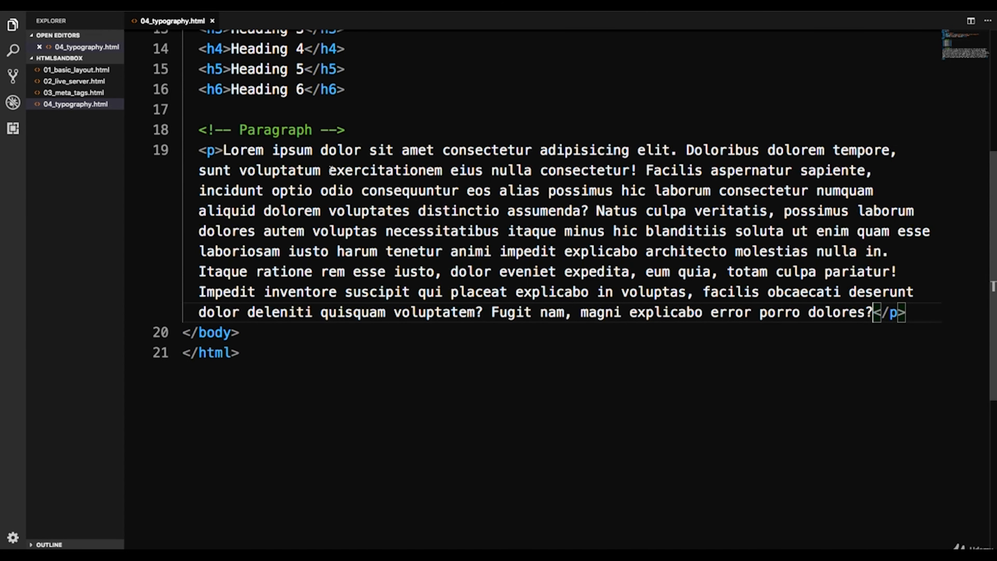
{"action": "left_click", "coordinate": [328, 170]}
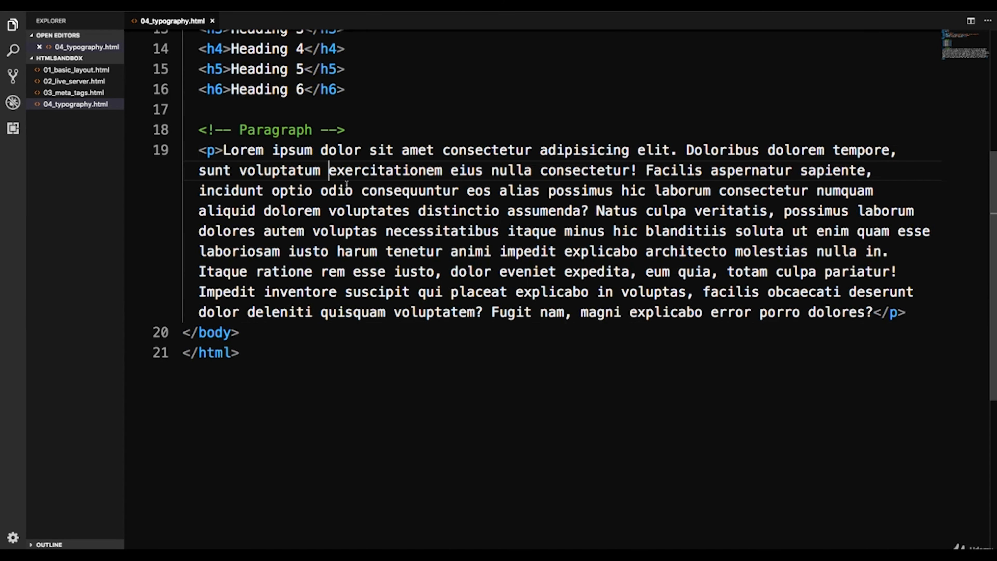
{"action": "type", "text": "strong"}
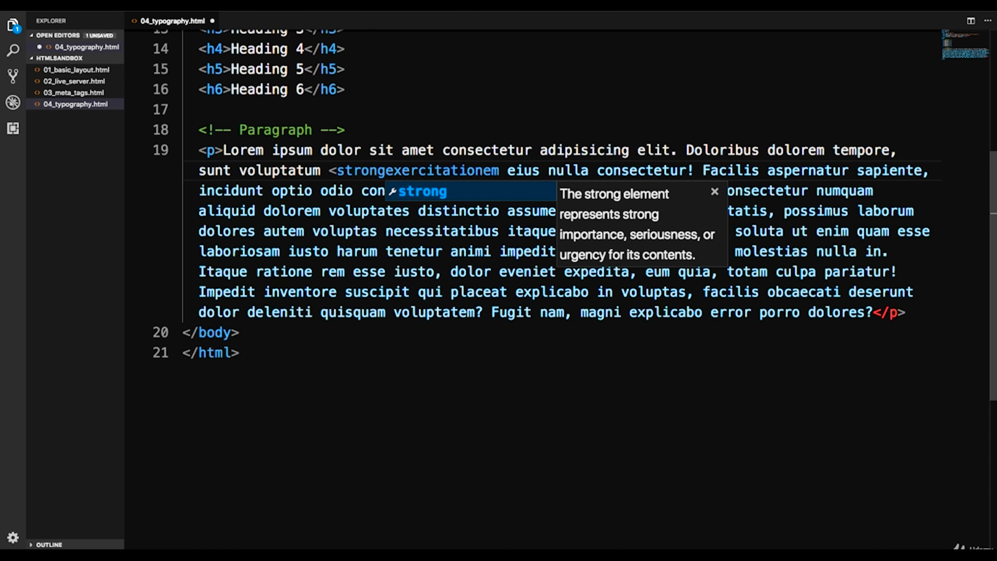
{"action": "key", "text": "Enter"}
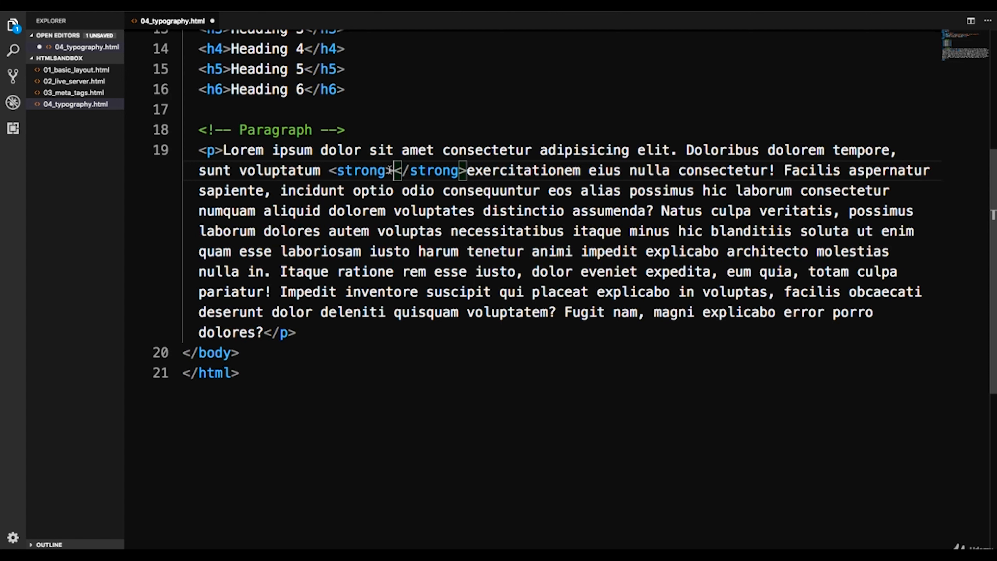
{"action": "double_click", "coordinate": [435, 170]}
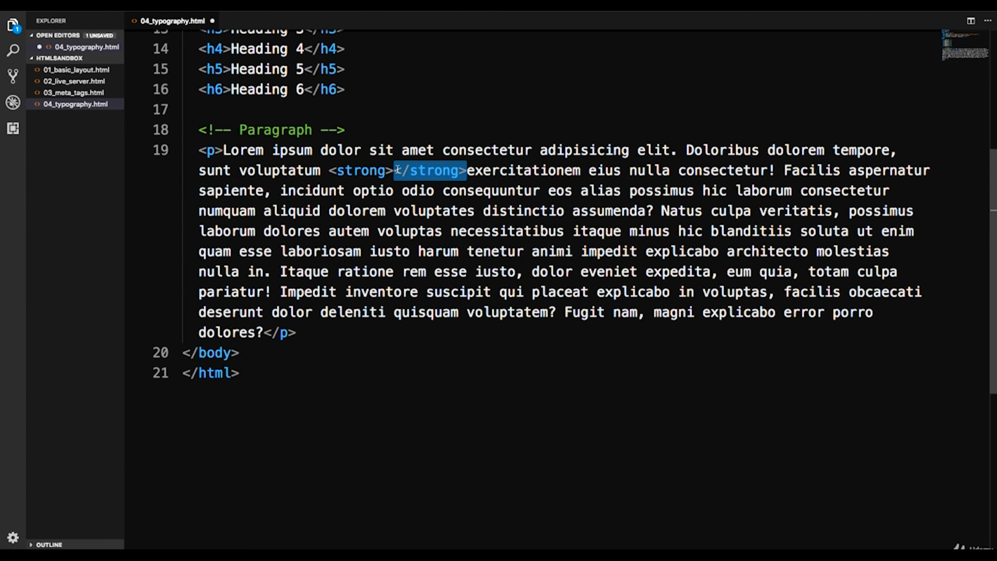
{"action": "key", "text": "Backspace"}
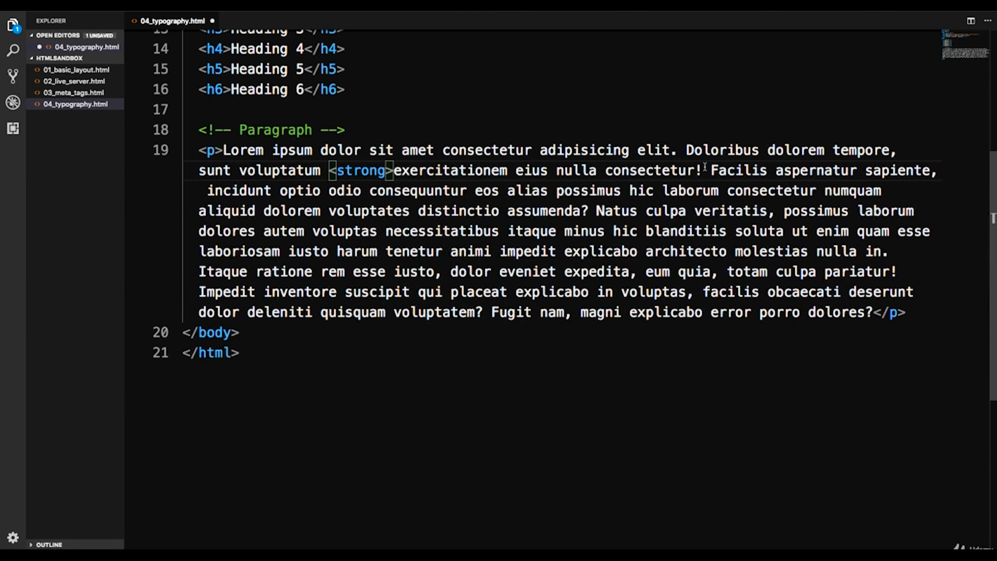
{"action": "type", "text": "</strong>"}
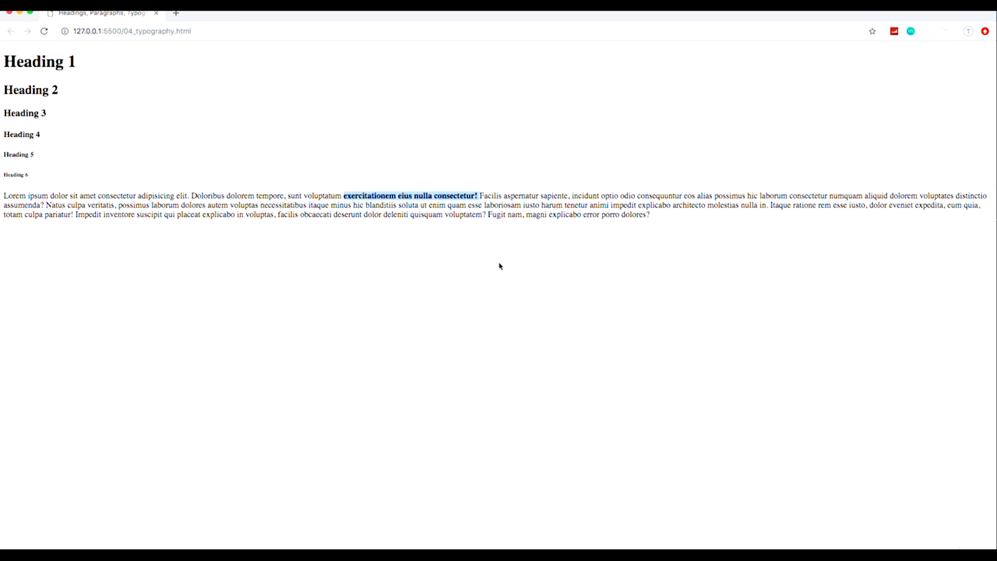
{"action": "mouse_move", "coordinate": [473, 295]}
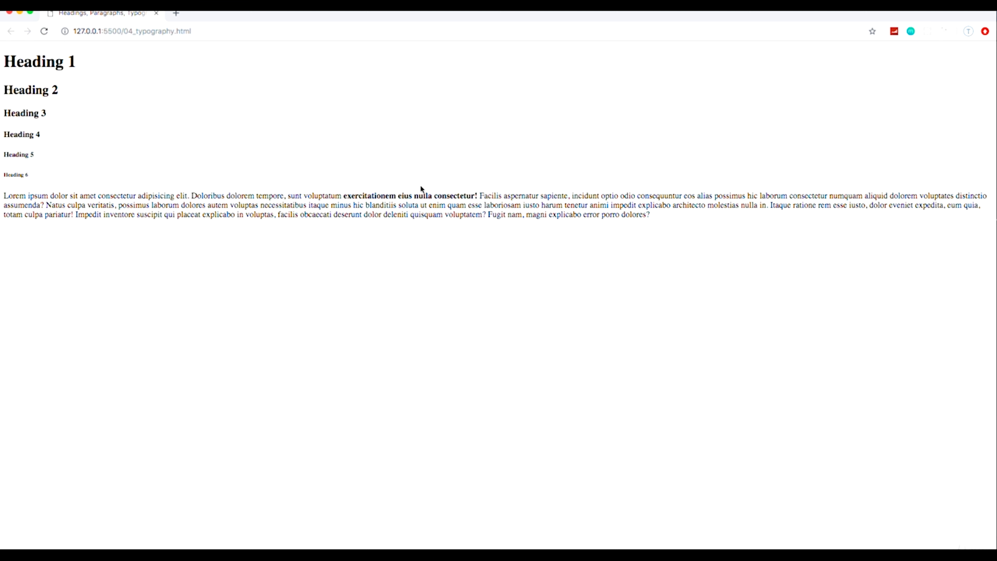
{"action": "mouse_move", "coordinate": [421, 191]}
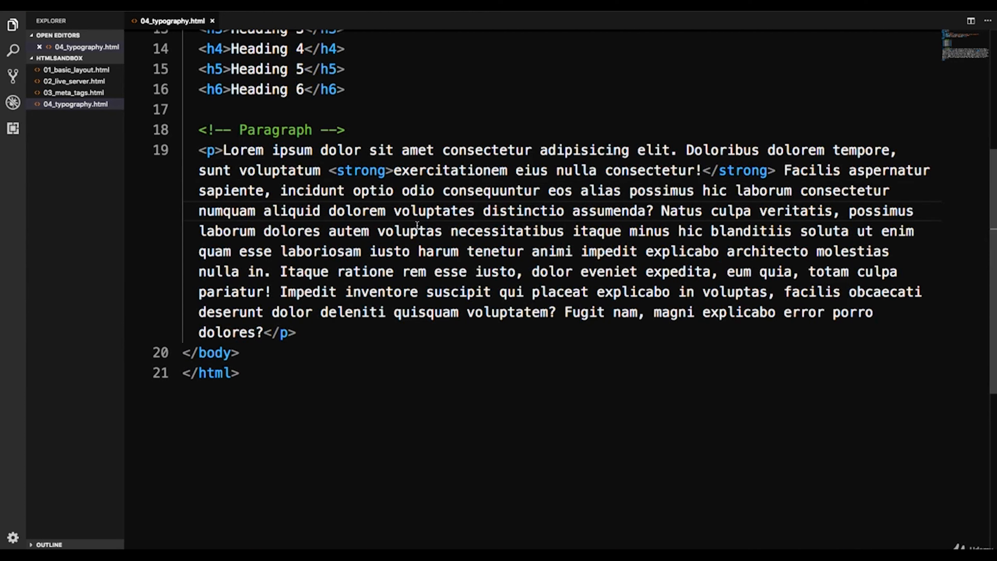
Wrap 'voluptates distinctio assumenda? … possimus laborum dolores' in an em element
{"action": "type", "text": "<em></em>"}
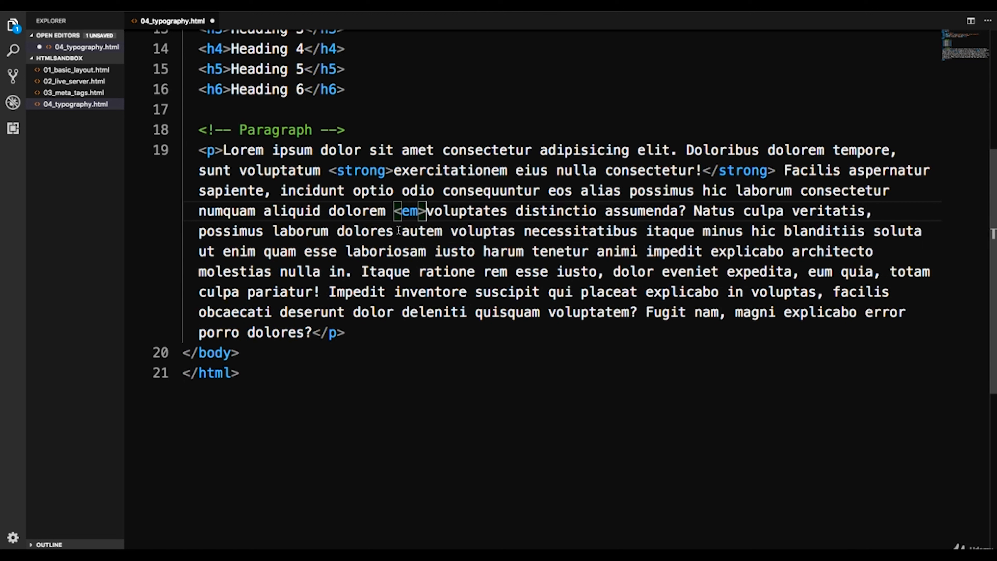
{"action": "type", "text": "</em>"}
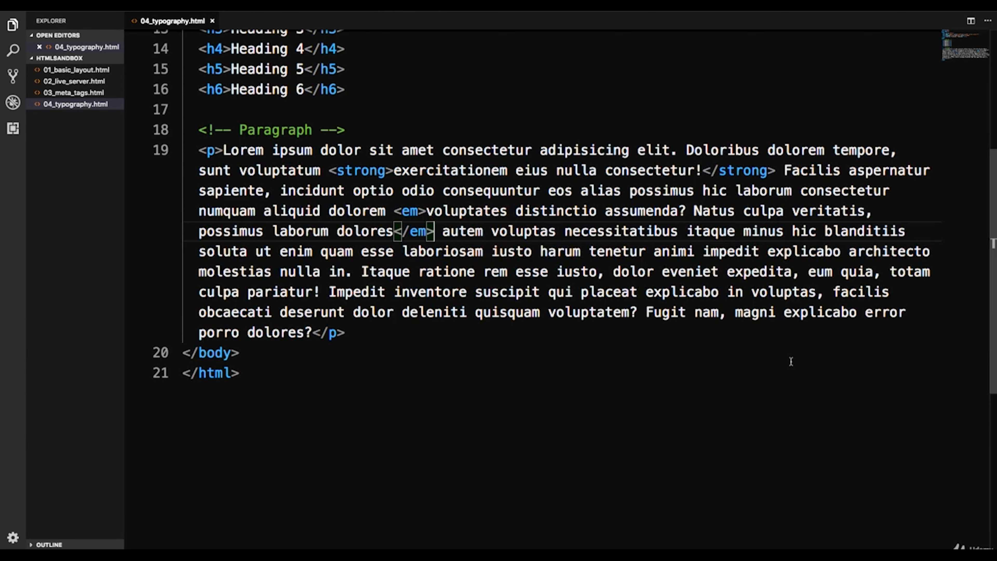
{"action": "mouse_move", "coordinate": [512, 240]}
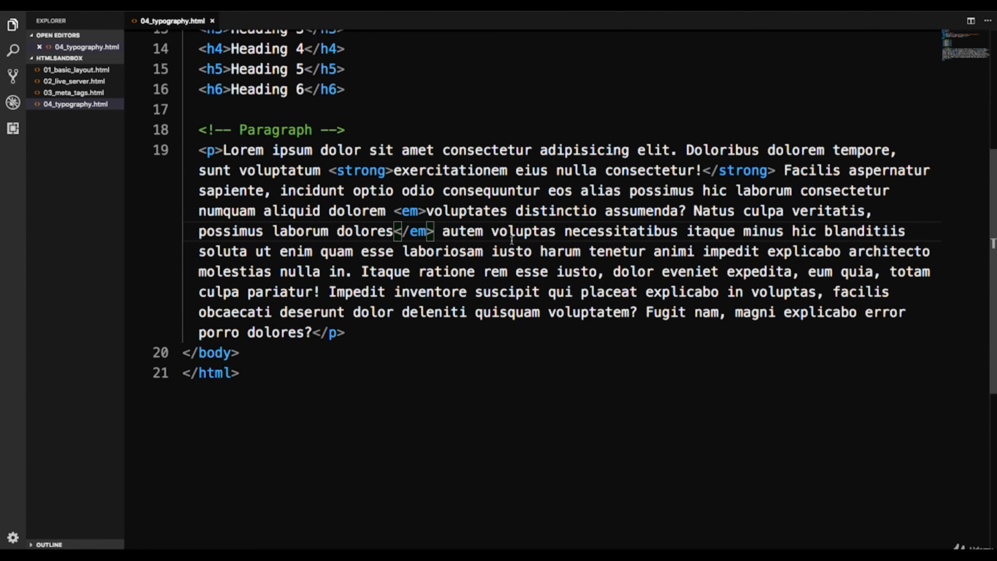
{"action": "mouse_move", "coordinate": [505, 277]}
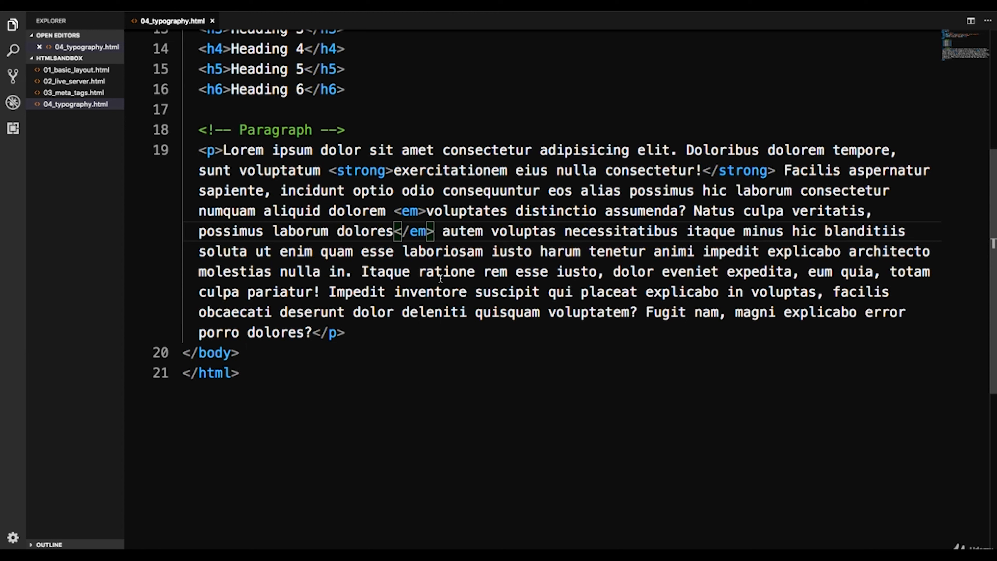
{"action": "mouse_move", "coordinate": [352, 274]}
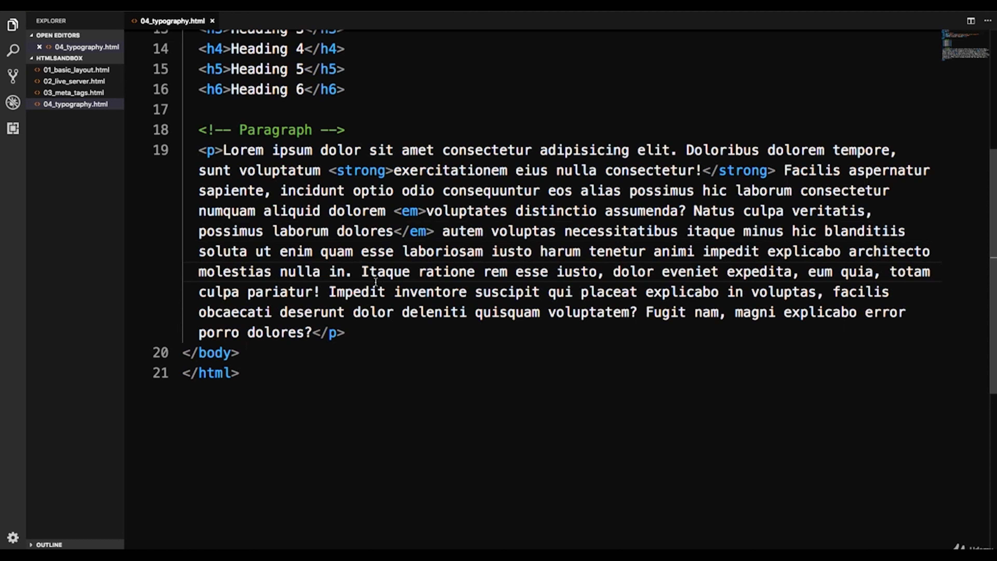
Add a <br> before the 'Itaque ratione' sentence, save, and preview the line break in Chrome
{"action": "key", "text": "Enter"}
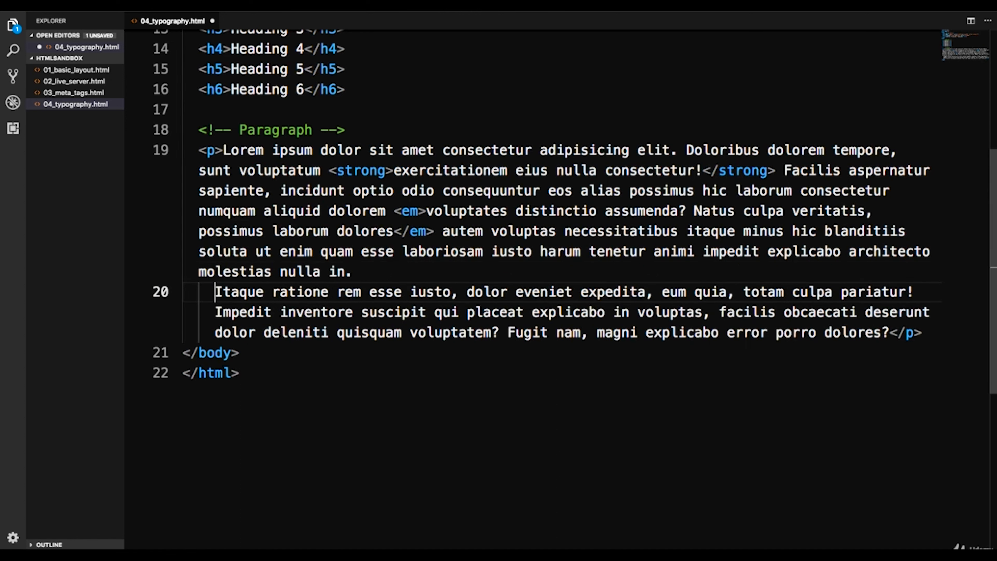
{"action": "key", "text": "Enter"}
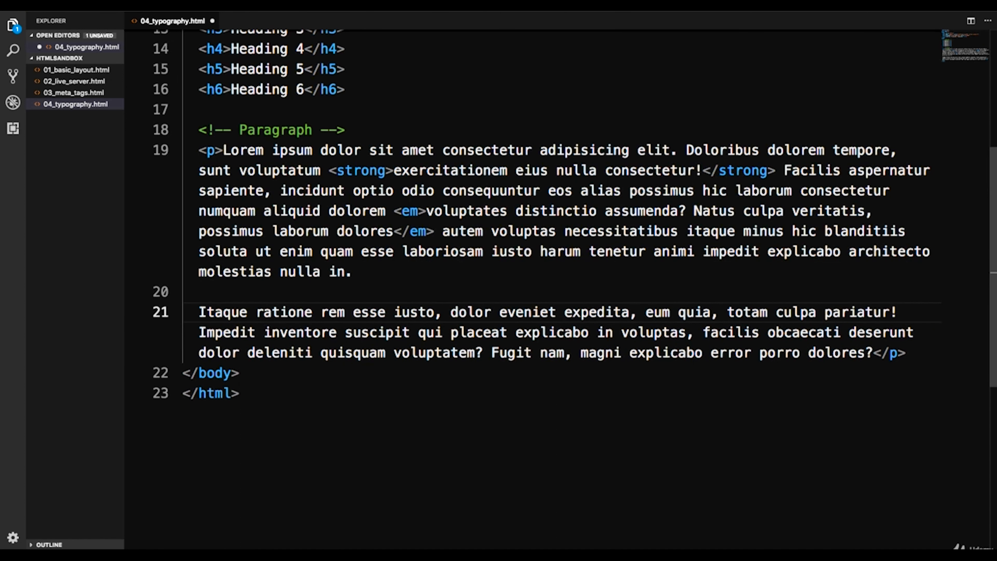
{"action": "key", "text": "ctrl+s"}
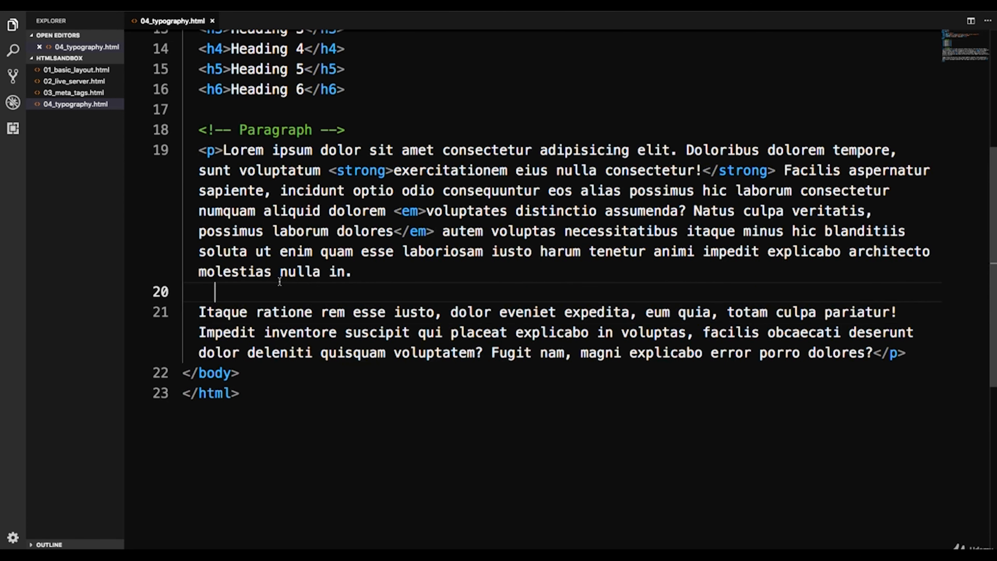
{"action": "key", "text": "Enter"}
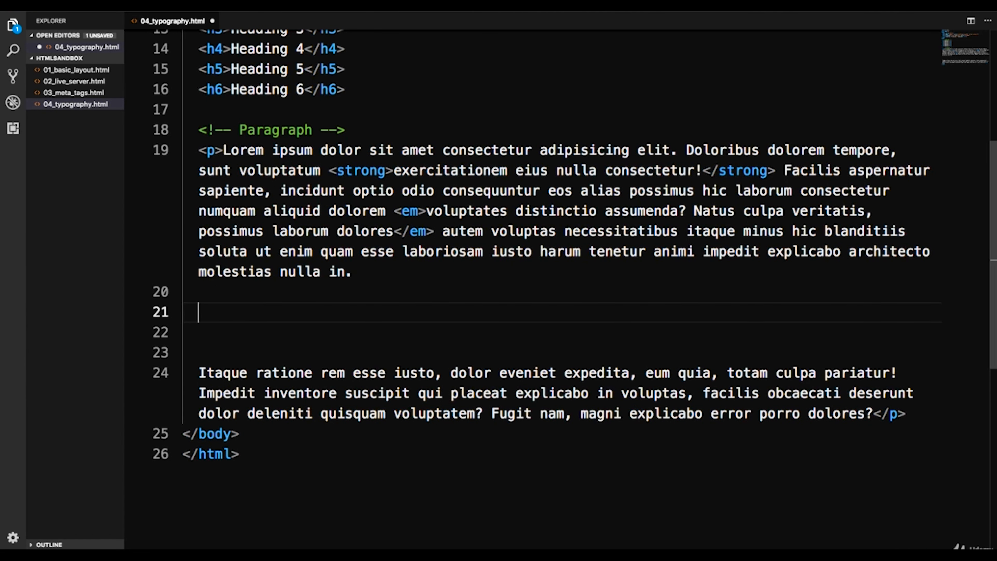
{"action": "type", "text": "<br>"}
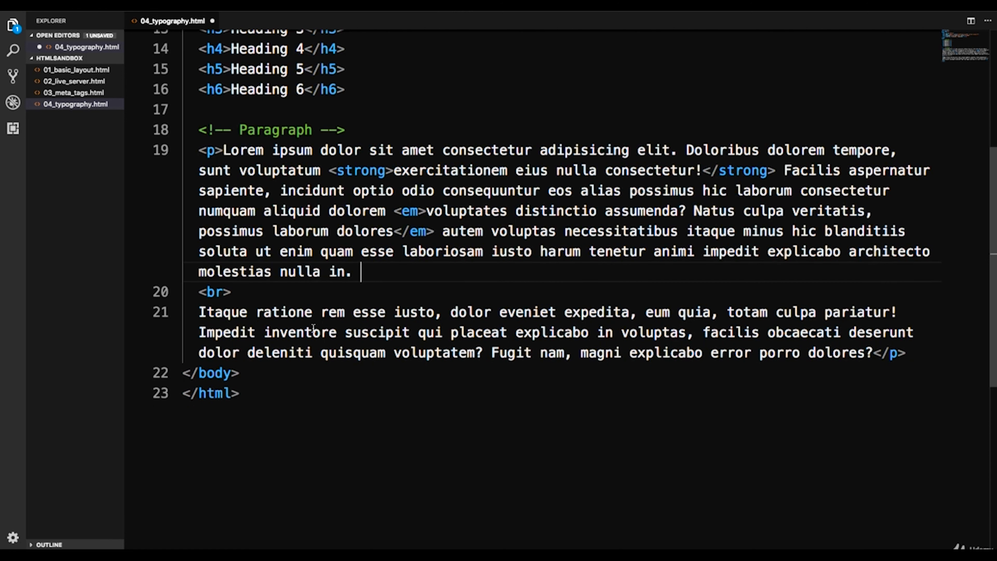
{"action": "key", "text": "ctrl+s"}
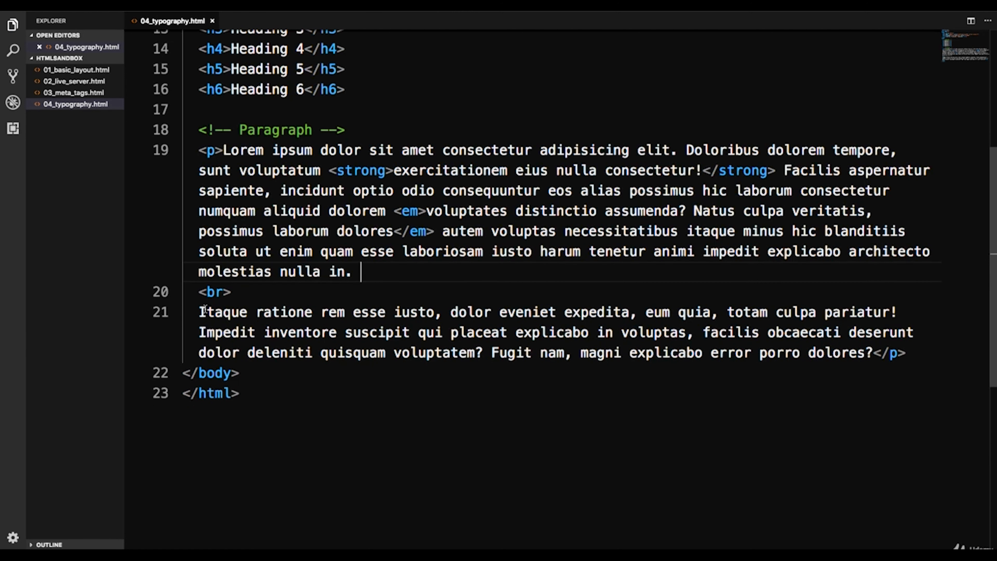
{"action": "key", "text": "alt+tab"}
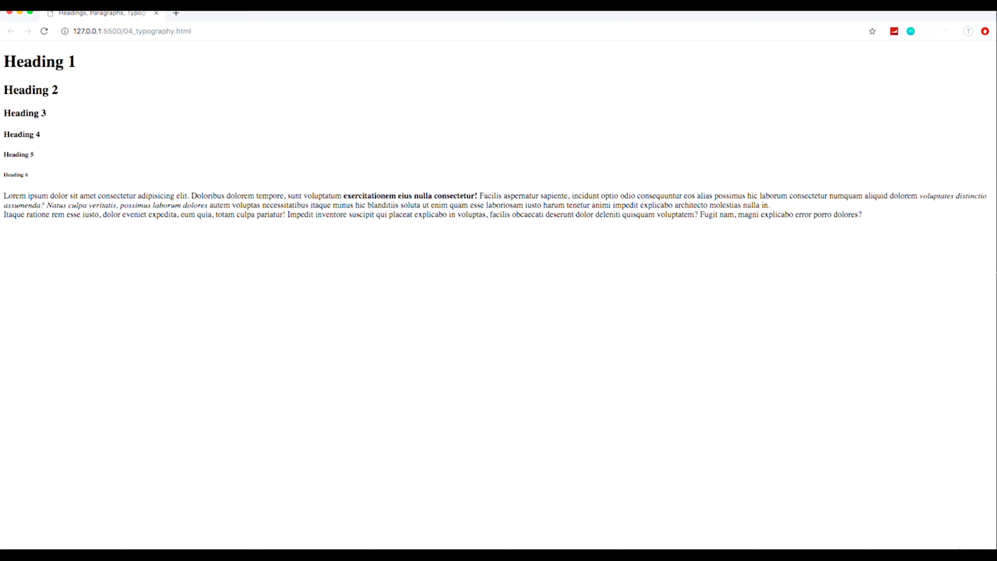
{"action": "mouse_move", "coordinate": [781, 213]}
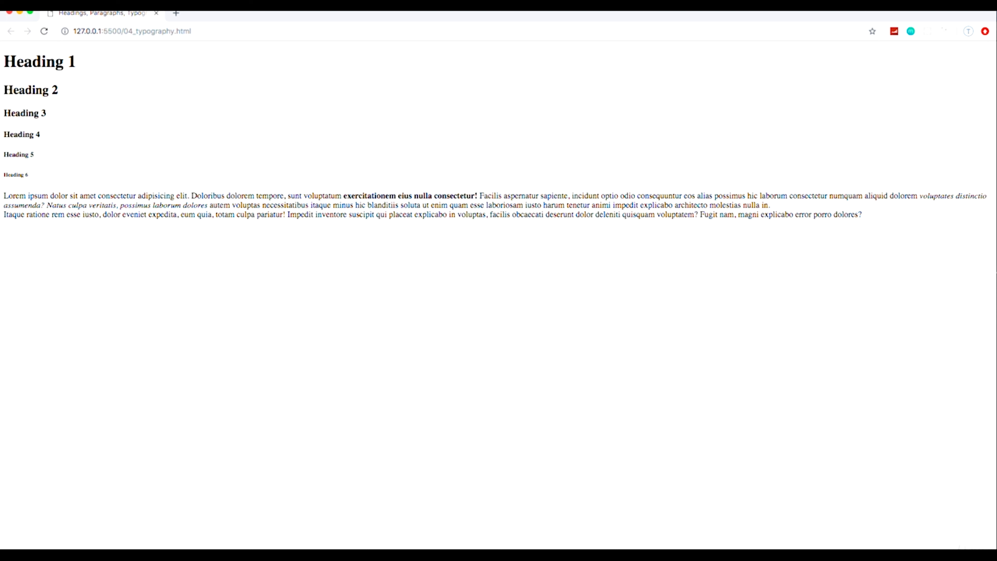
Add a second br and a <!-- Line Break --> comment before 'Itaque ratione'
{"action": "key", "text": "alt+tab"}
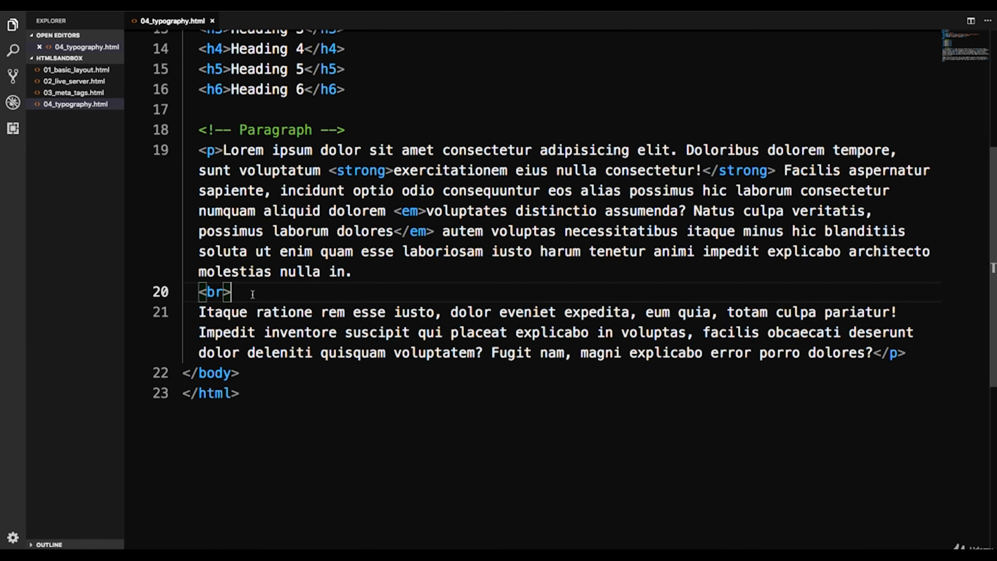
{"action": "type", "text": "br>"}
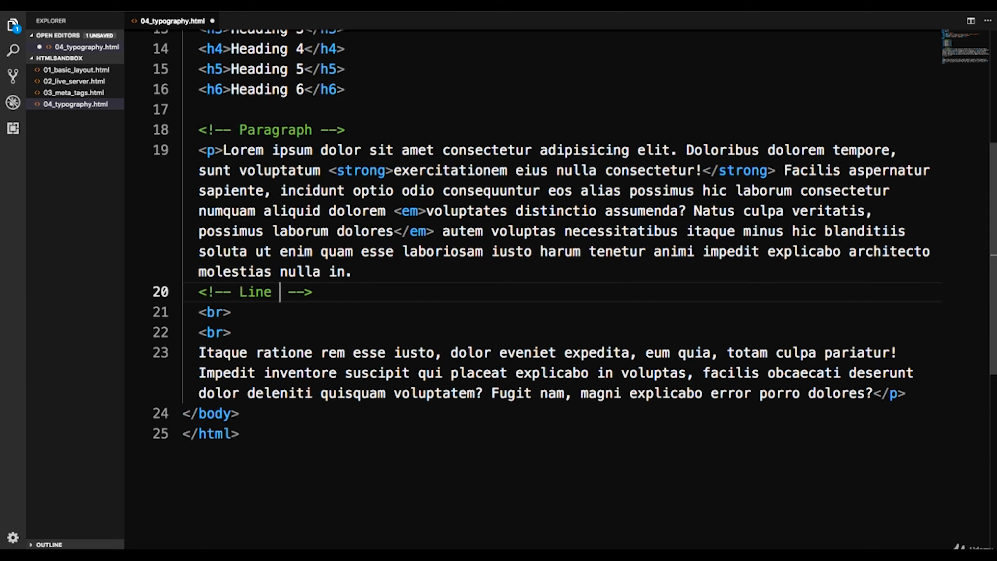
{"action": "type", "text": "Break"}
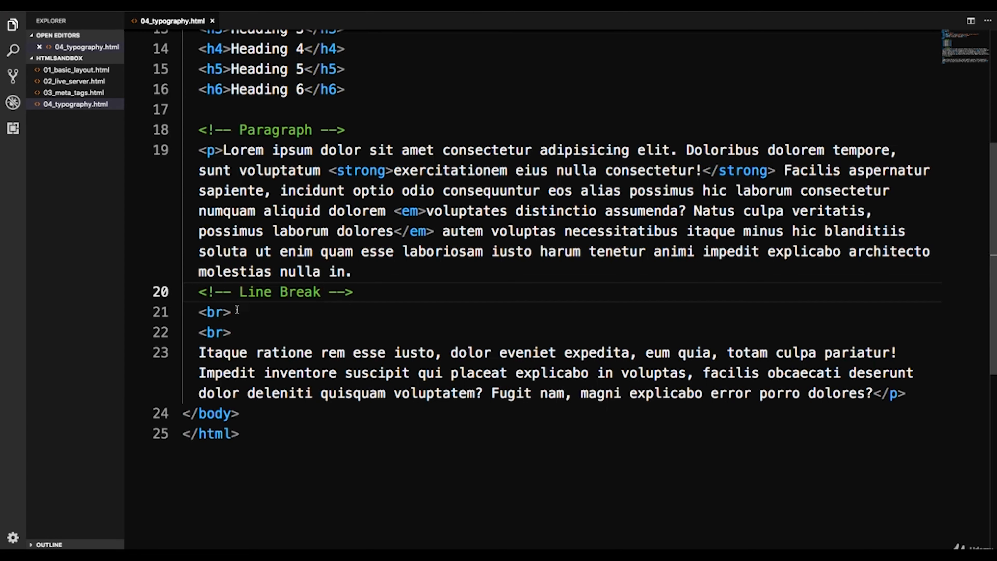
{"action": "double_click", "coordinate": [213, 332]}
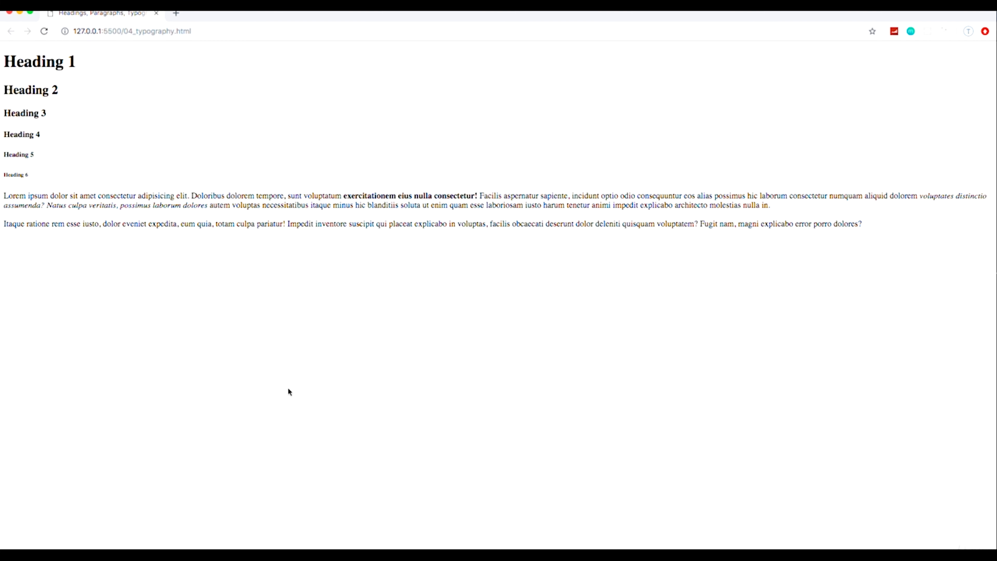
{"action": "mouse_move", "coordinate": [419, 280]}
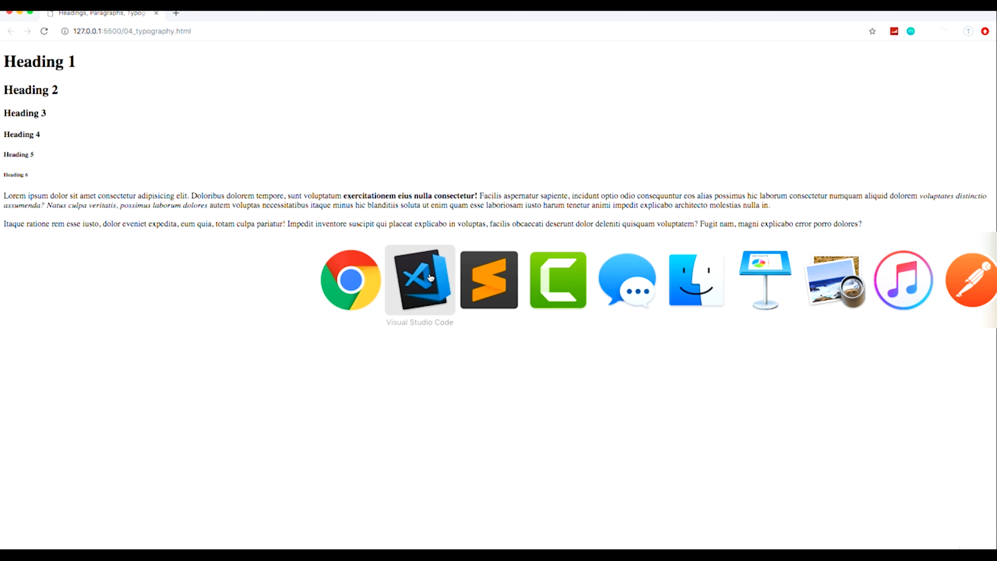
Return to the code editor and save 04_typography.html
{"action": "left_click", "coordinate": [419, 280]}
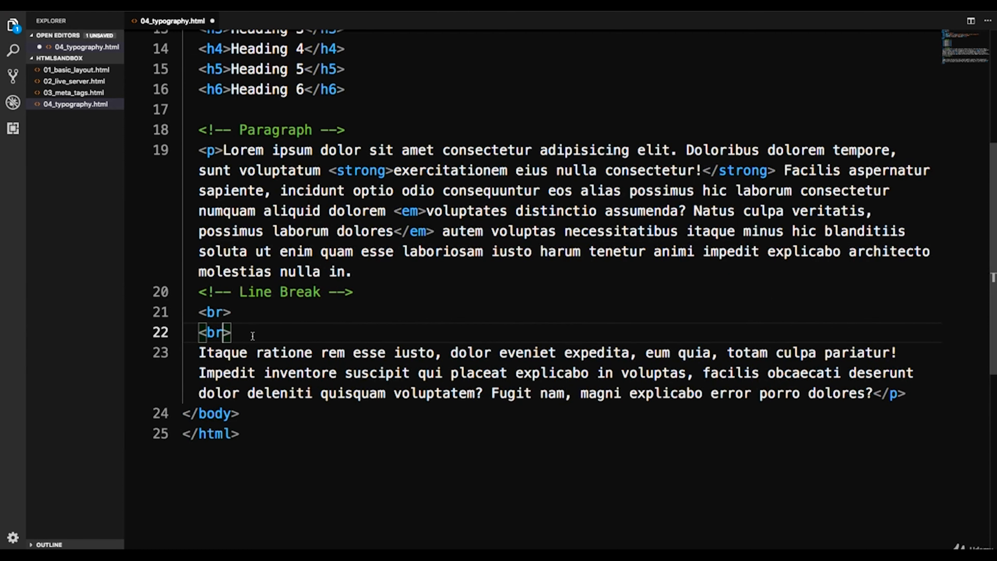
{"action": "key", "text": "ctrl+s"}
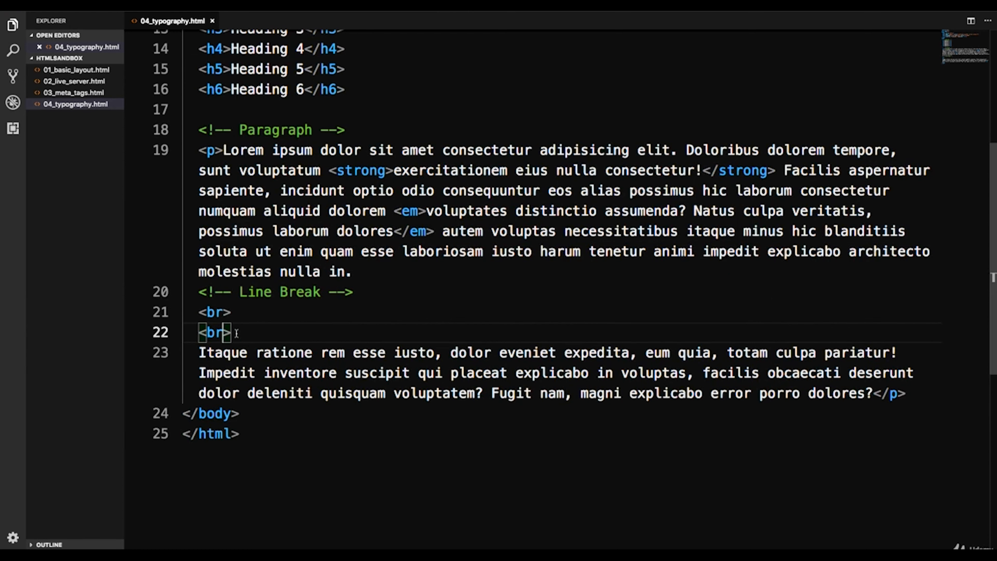
{"action": "mouse_move", "coordinate": [37, 139]}
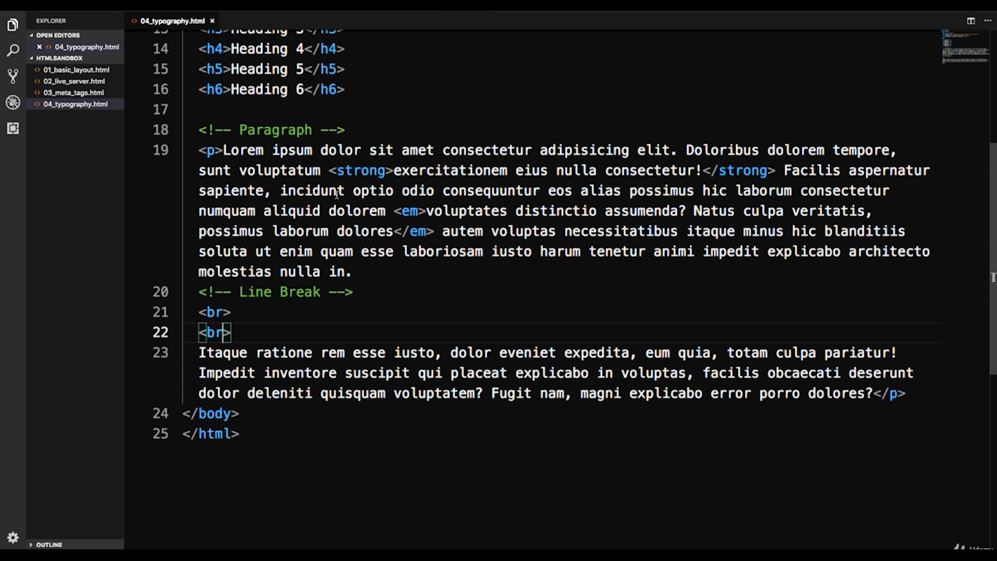
{"action": "mouse_move", "coordinate": [243, 339]}
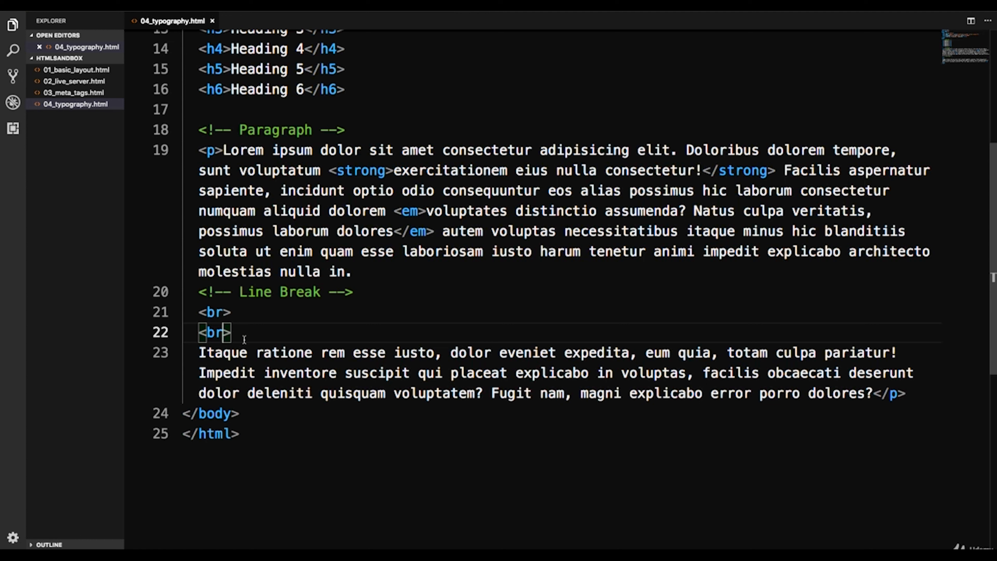
{"action": "mouse_move", "coordinate": [318, 363]}
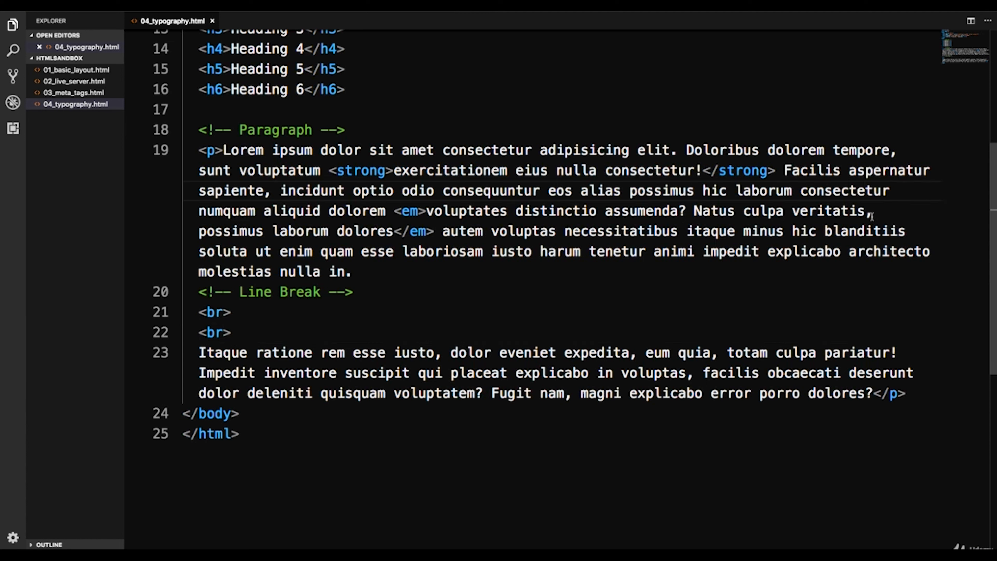
Insert a 'Horizontal Rule' comment after 'in voluptas' followed by an <hr> element
{"action": "key", "text": "Backspace"}
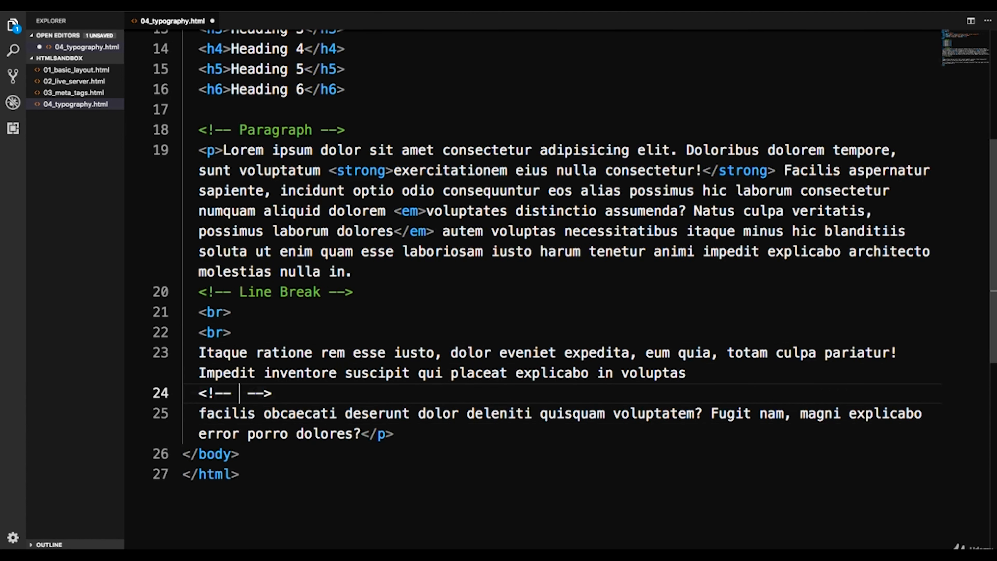
{"action": "type", "text": "Horiz"}
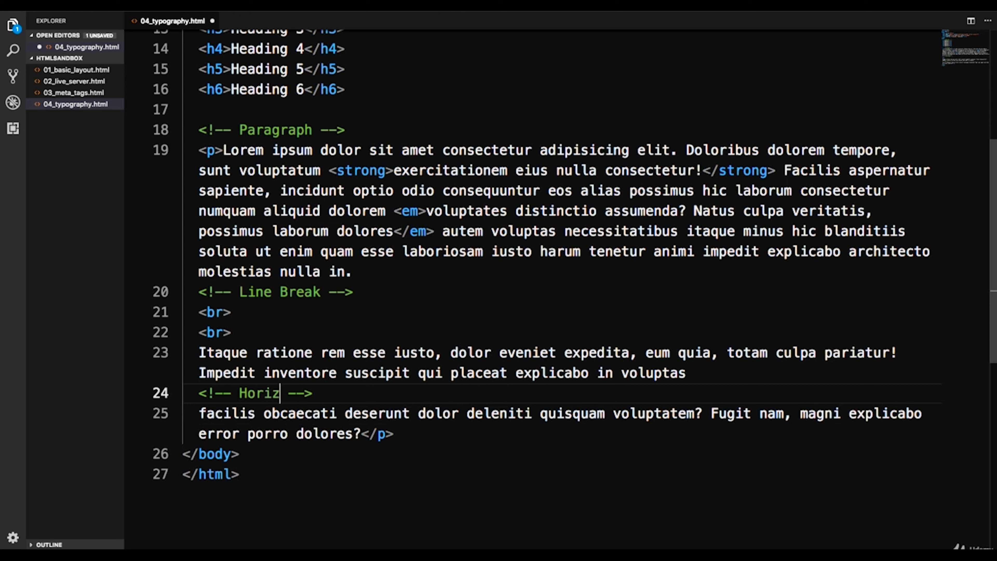
{"action": "type", "text": "ontal Rule"}
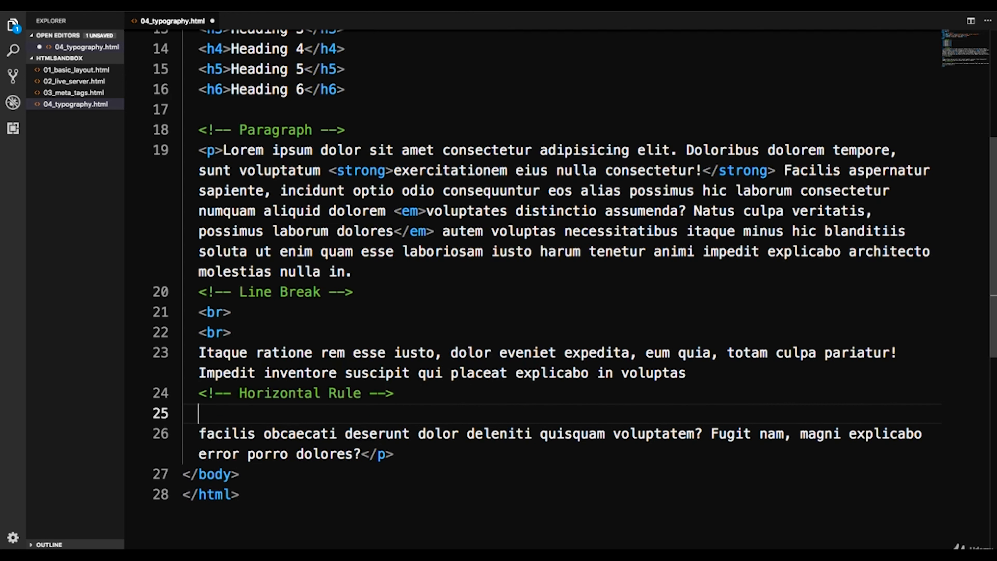
{"action": "type", "text": "<hr>"}
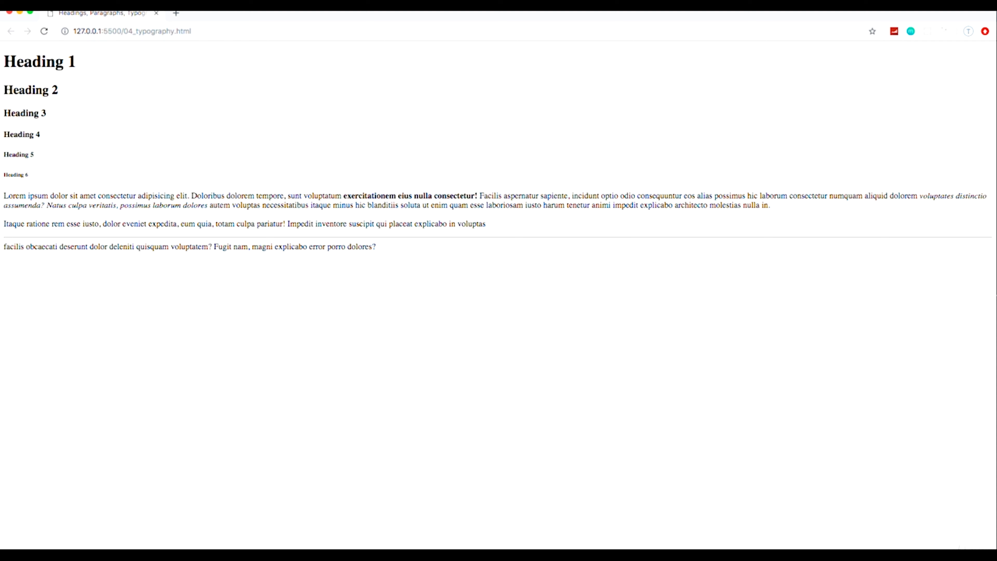
{"action": "mouse_move", "coordinate": [473, 525]}
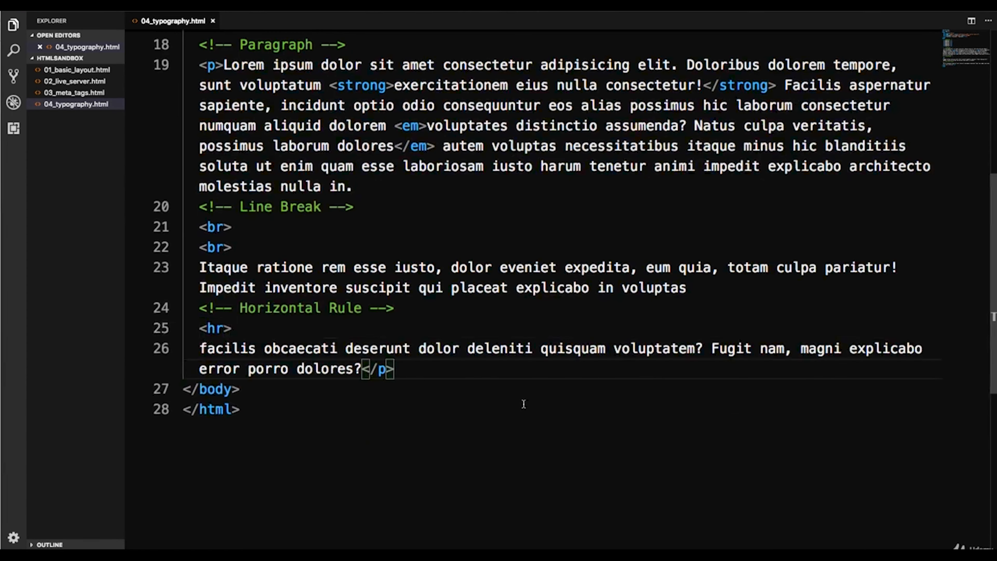
Wrap 'iusto harum tenetur animi' in <b> tags, save, and check the bold rendering in Chrome
{"action": "scroll", "scroll_direction": "up", "scroll_amount": 3}
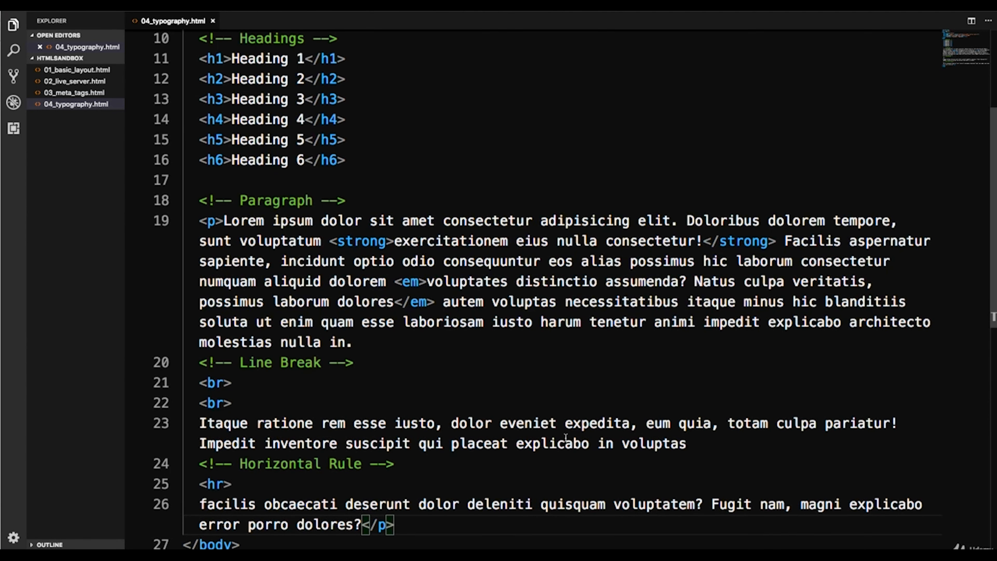
{"action": "mouse_move", "coordinate": [536, 331]}
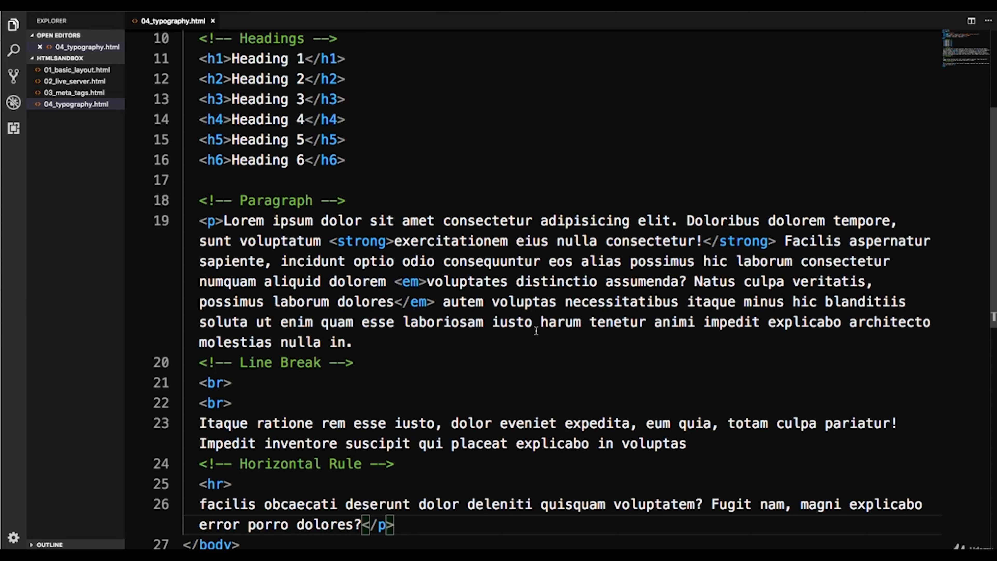
{"action": "type", "text": "<b>"}
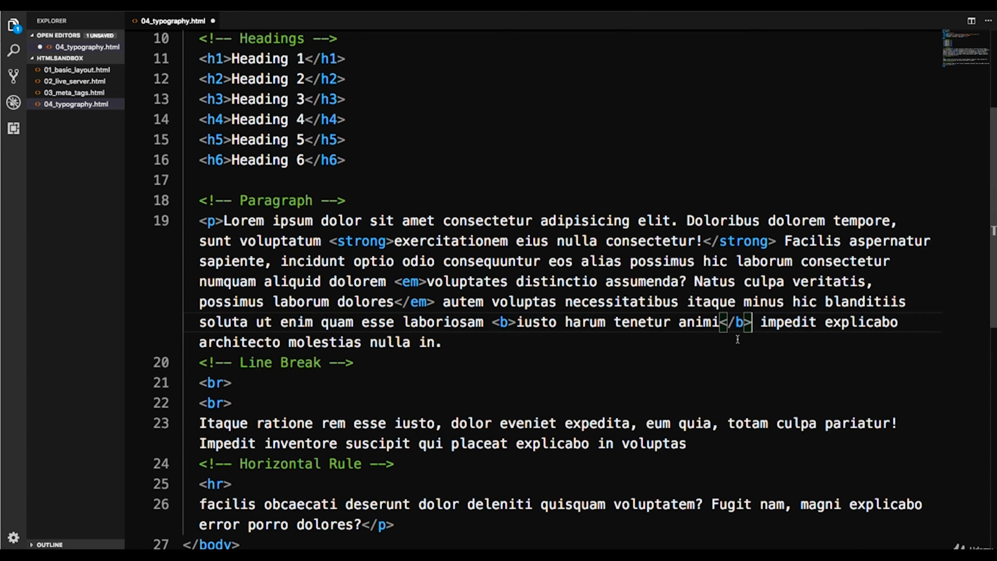
{"action": "key", "text": "ctrl+s"}
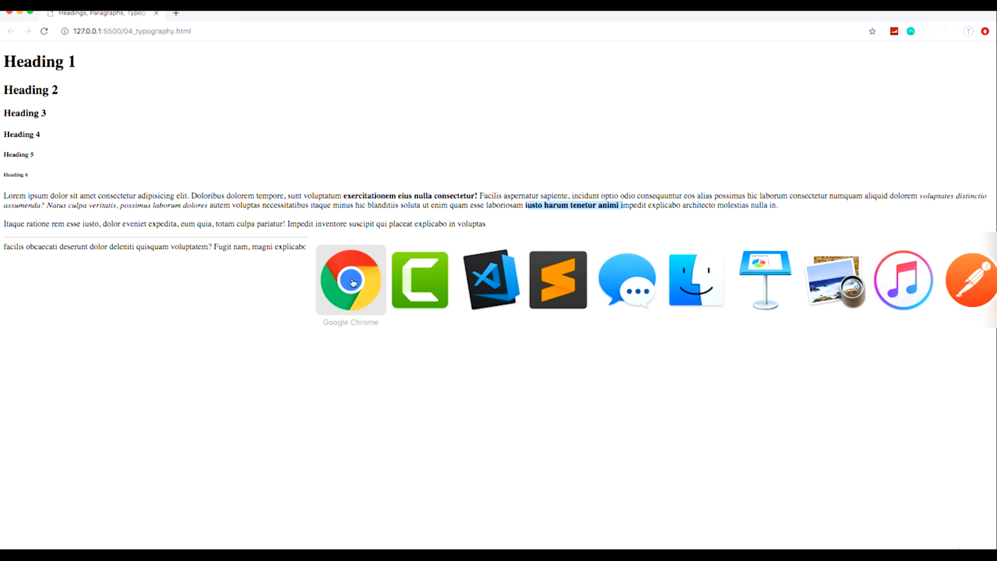
{"action": "left_click", "coordinate": [490, 280]}
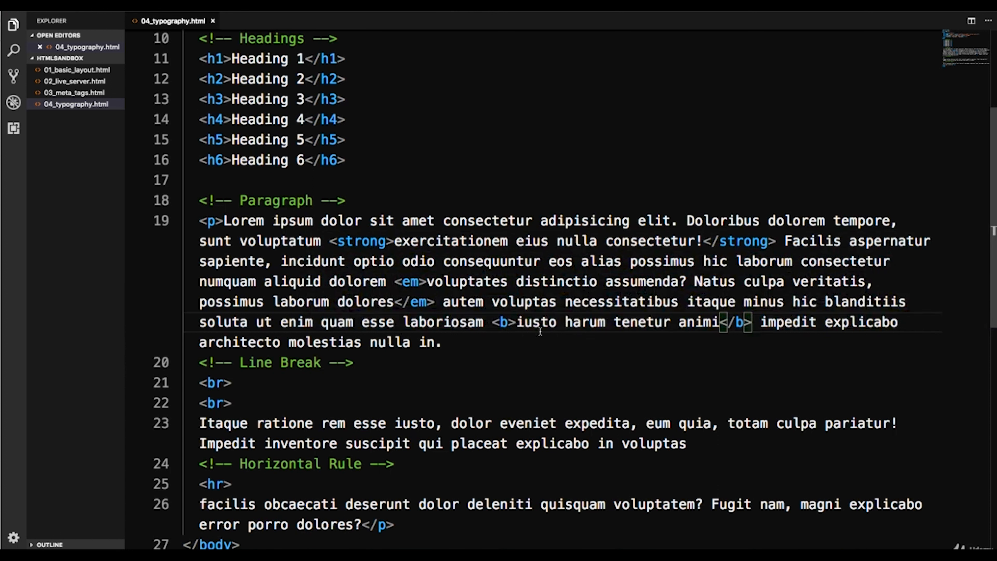
{"action": "mouse_move", "coordinate": [502, 322]}
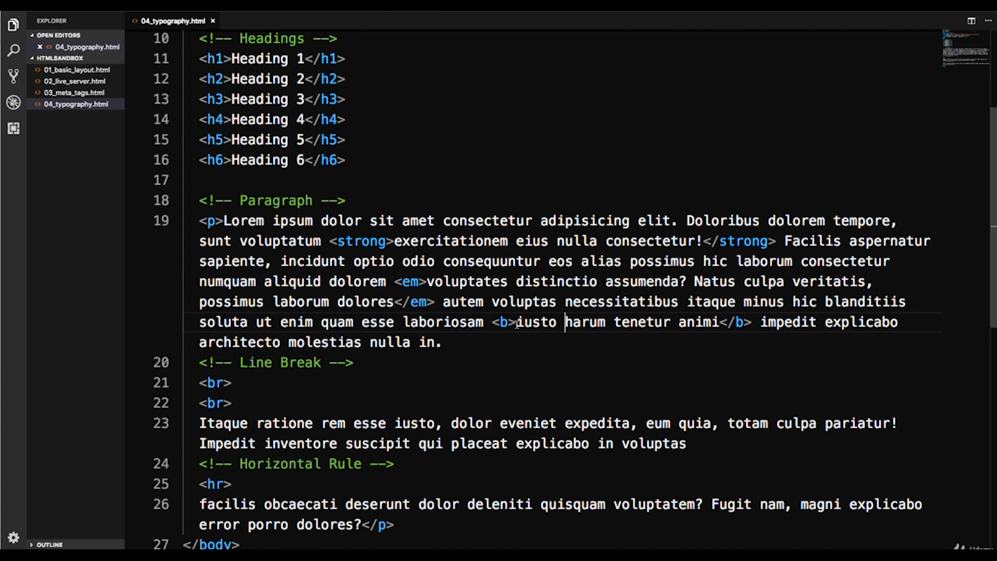
{"action": "mouse_move", "coordinate": [518, 334]}
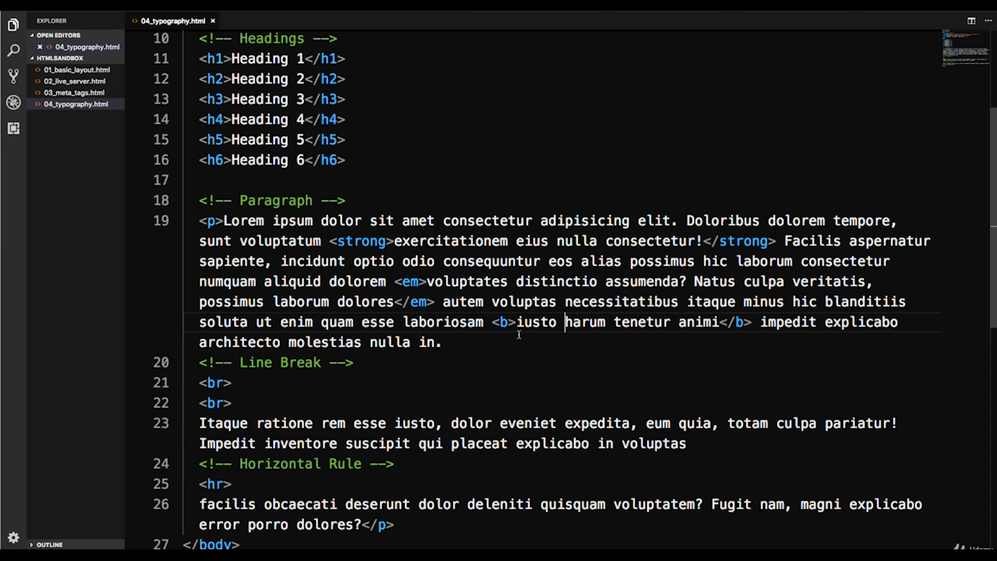
{"action": "mouse_move", "coordinate": [515, 337]}
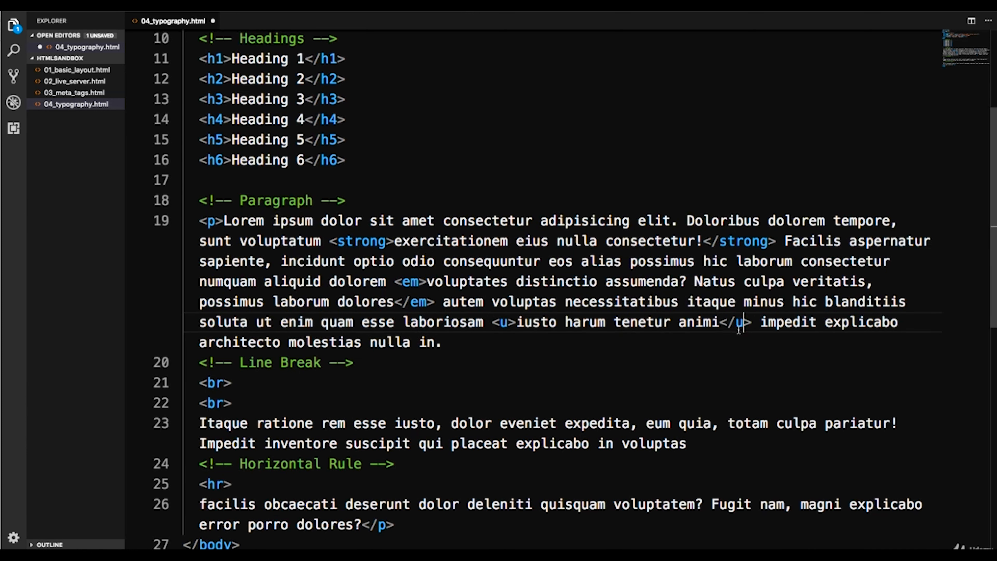
Wrap 'iusto harum tenetur animi impedit' in a <del> element, moving the auto-closed </del> after 'impedit'
{"action": "type", "text": "<s"}
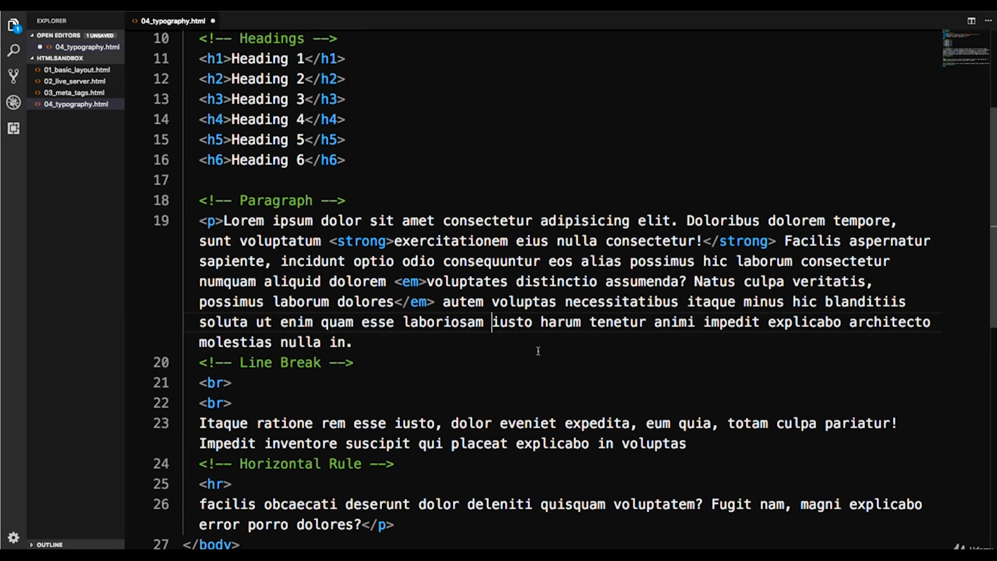
{"action": "type", "text": "<del></del>"}
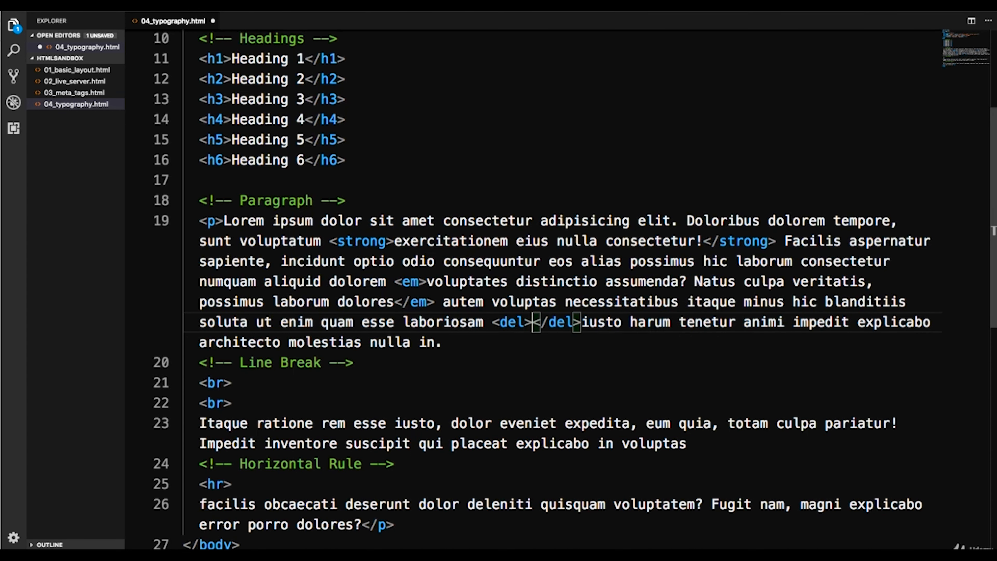
{"action": "double_click", "coordinate": [556, 322]}
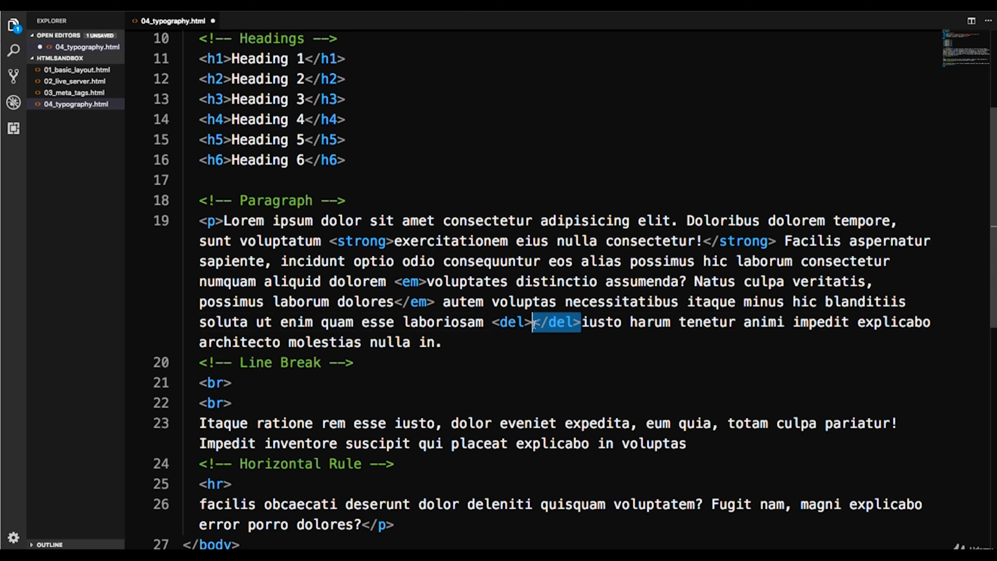
{"action": "key", "text": "Backspace"}
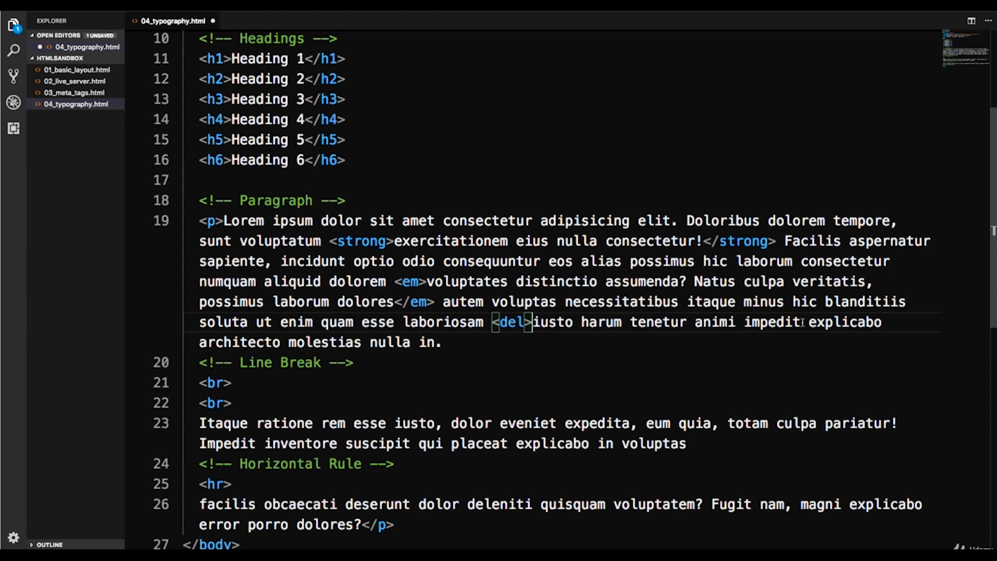
{"action": "type", "text": "</del>"}
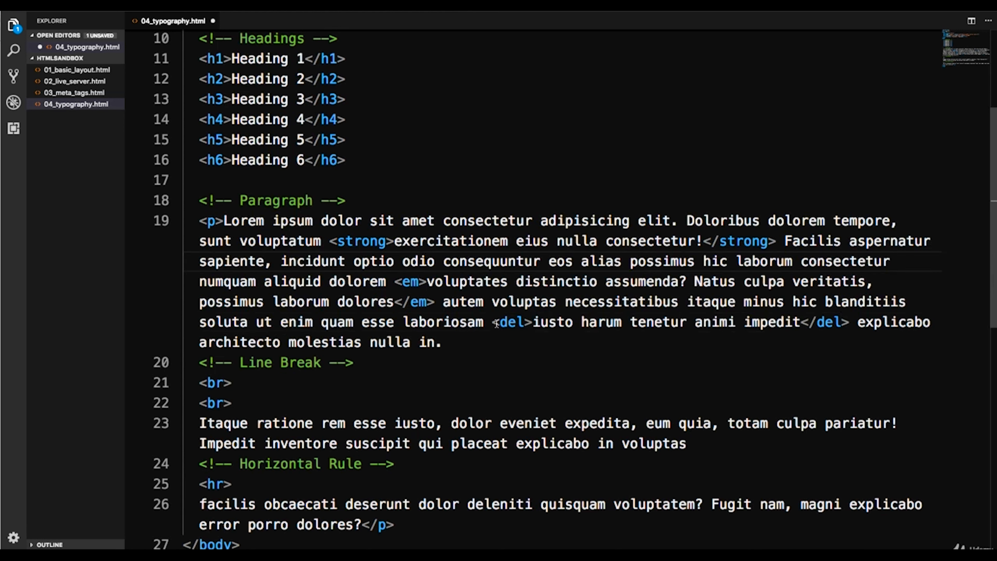
{"action": "double_click", "coordinate": [510, 322]}
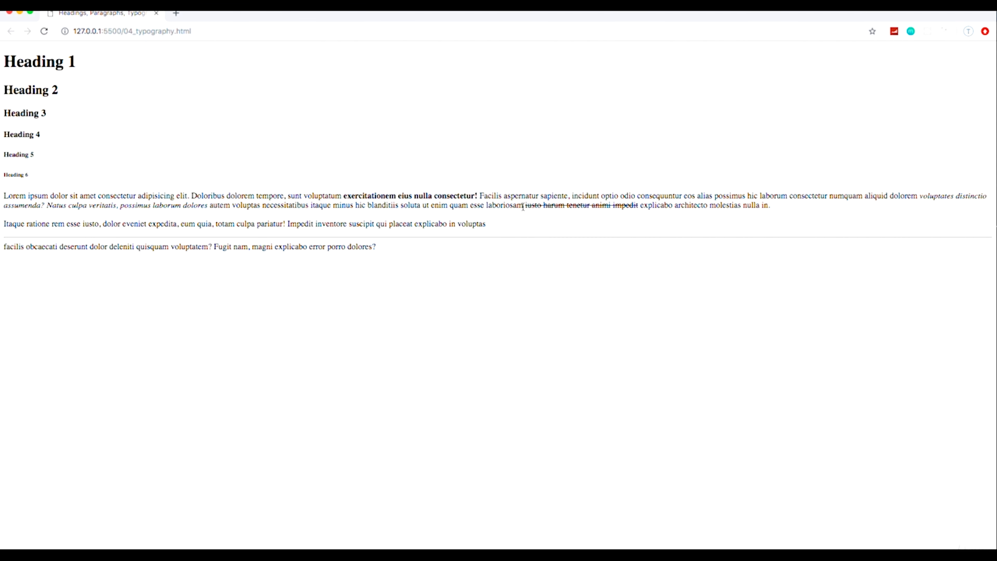
{"action": "mouse_move", "coordinate": [622, 207]}
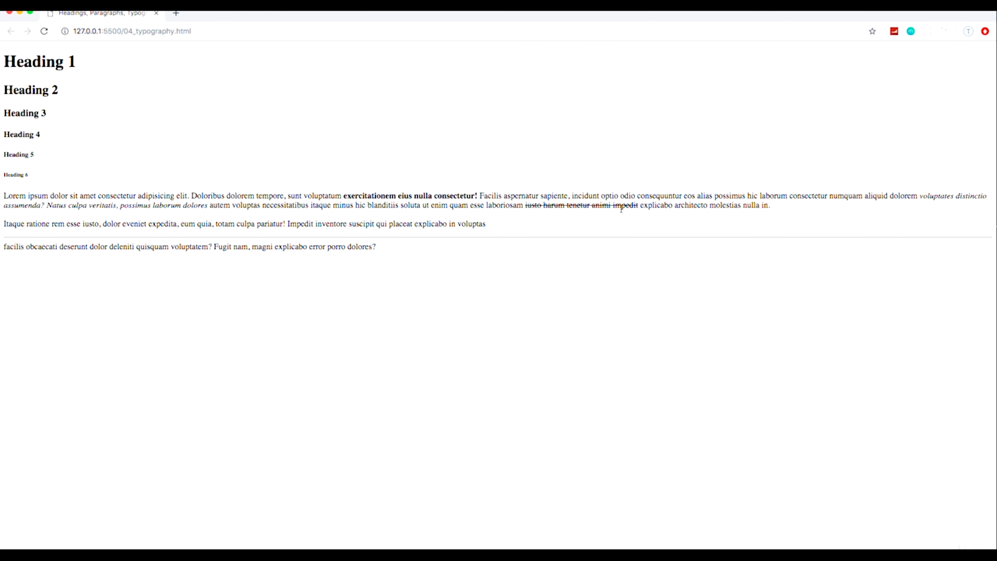
{"action": "mouse_move", "coordinate": [602, 218]}
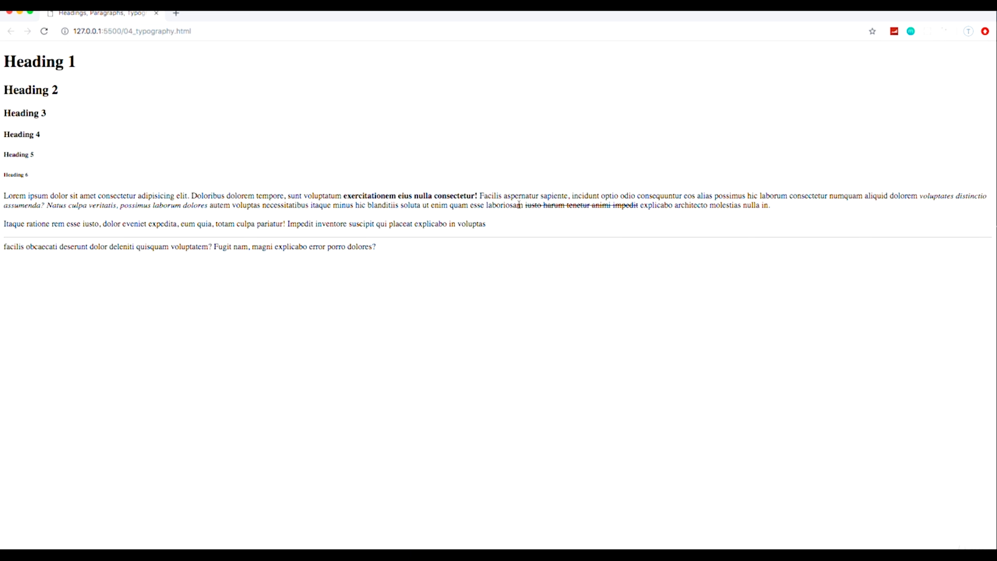
{"action": "mouse_move", "coordinate": [627, 209]}
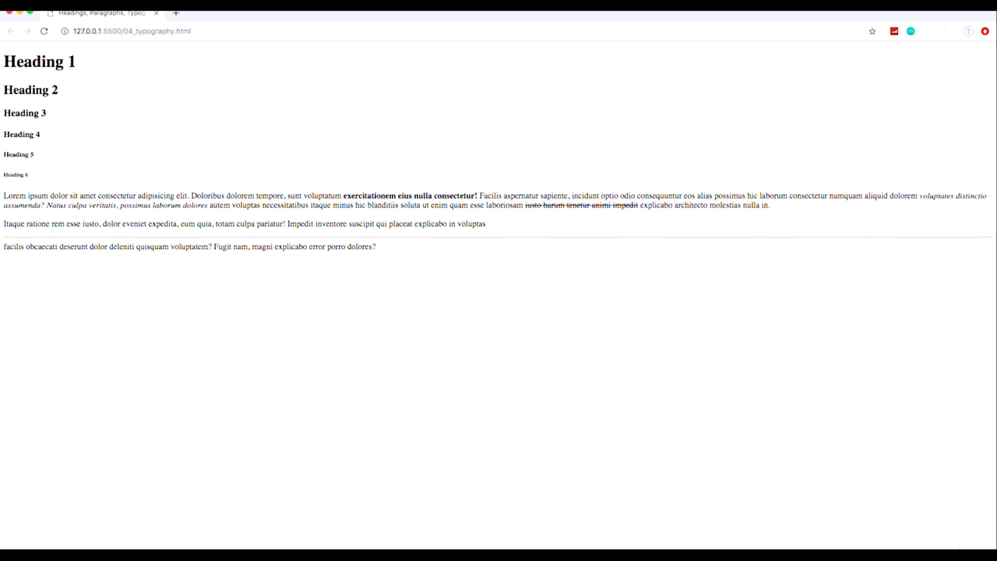
{"action": "mouse_move", "coordinate": [668, 276]}
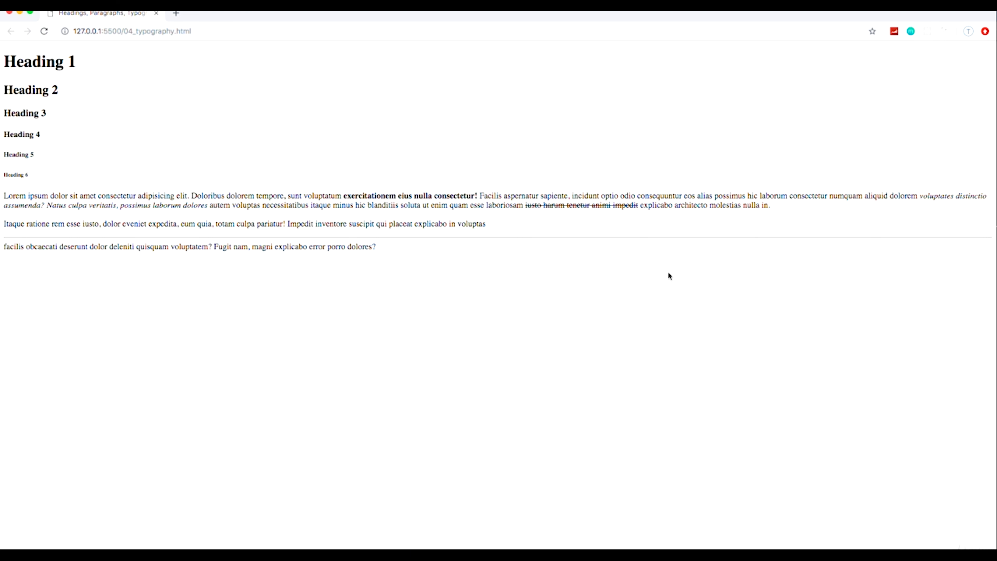